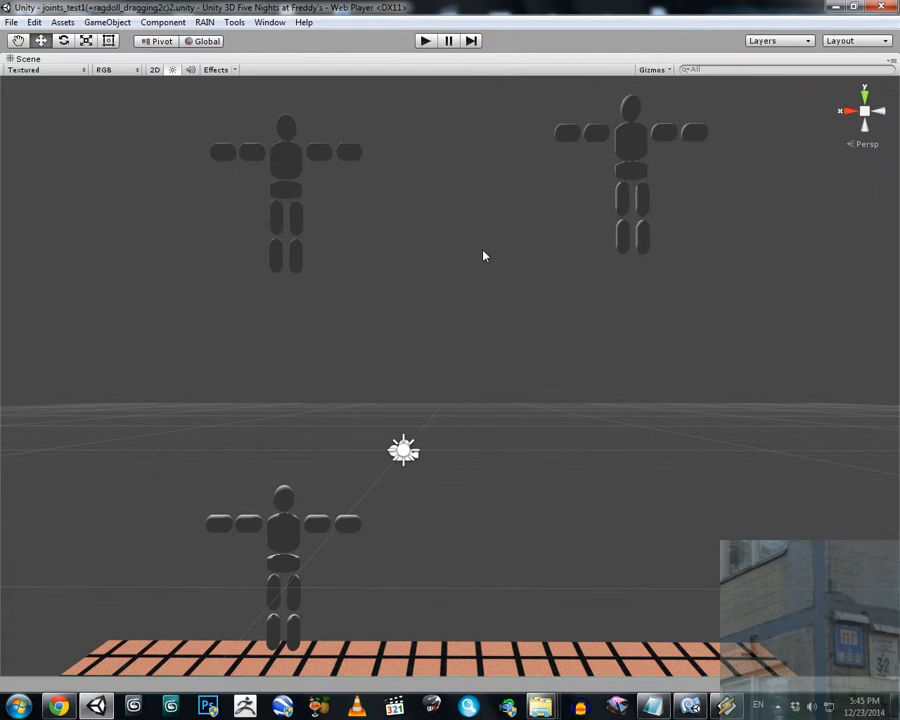
mouse_move(637, 445)
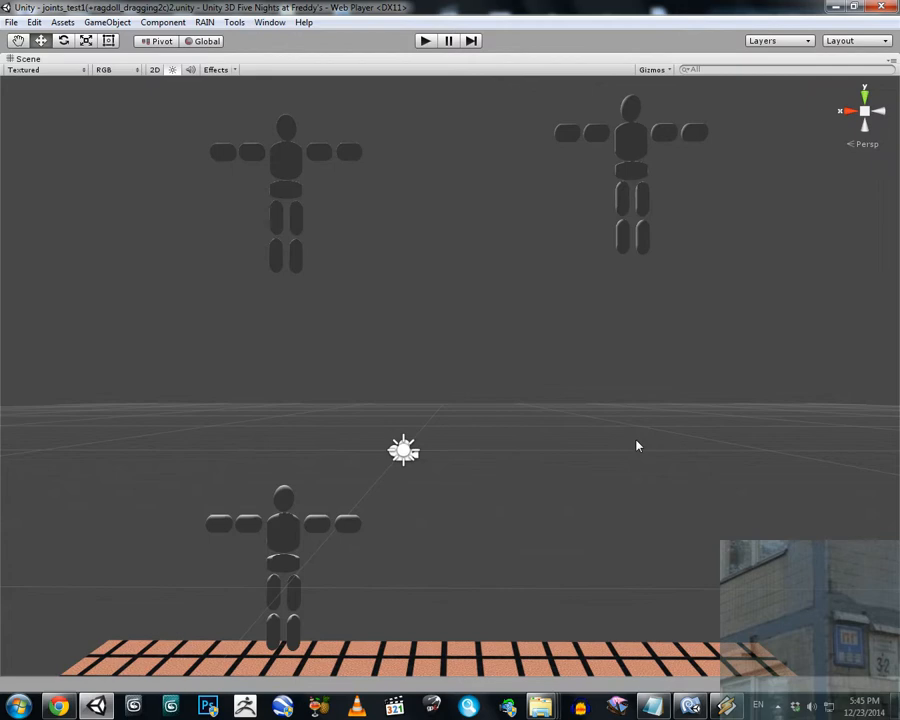
mouse_move(636, 430)
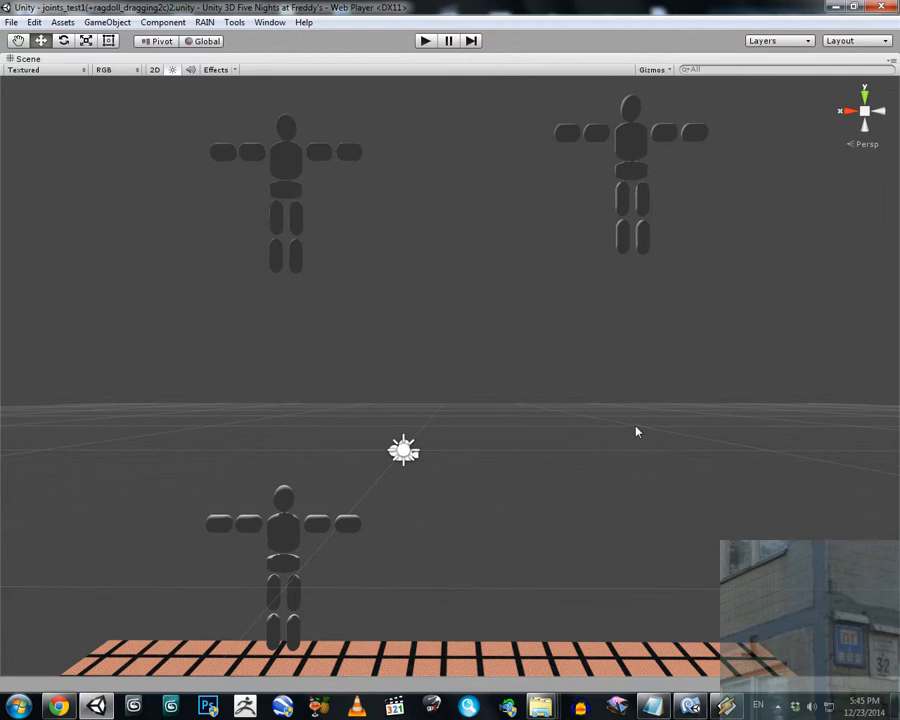
mouse_move(528, 331)
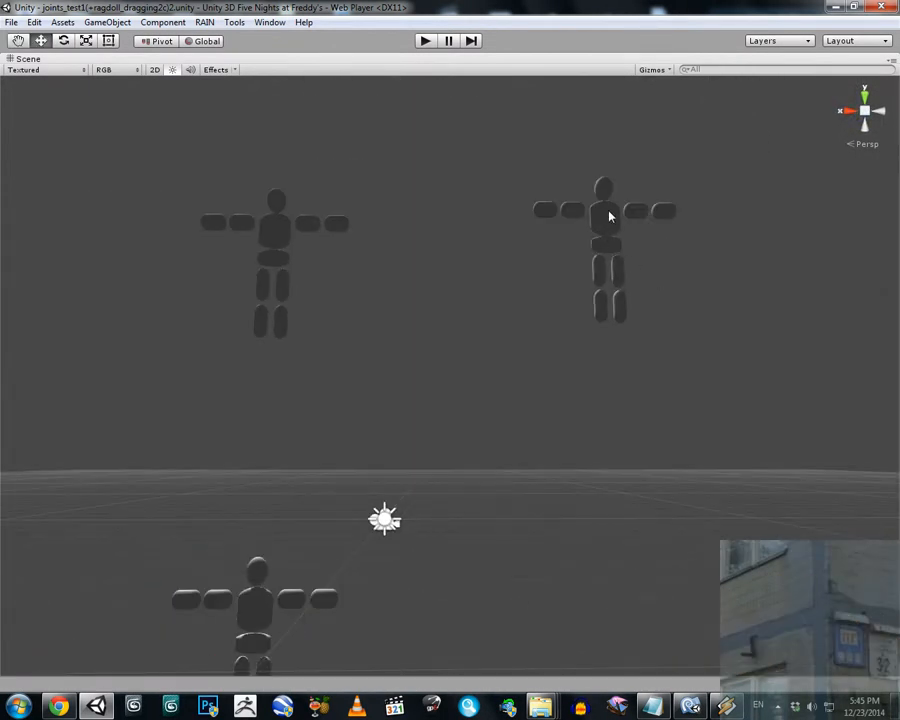
mouse_move(280, 237)
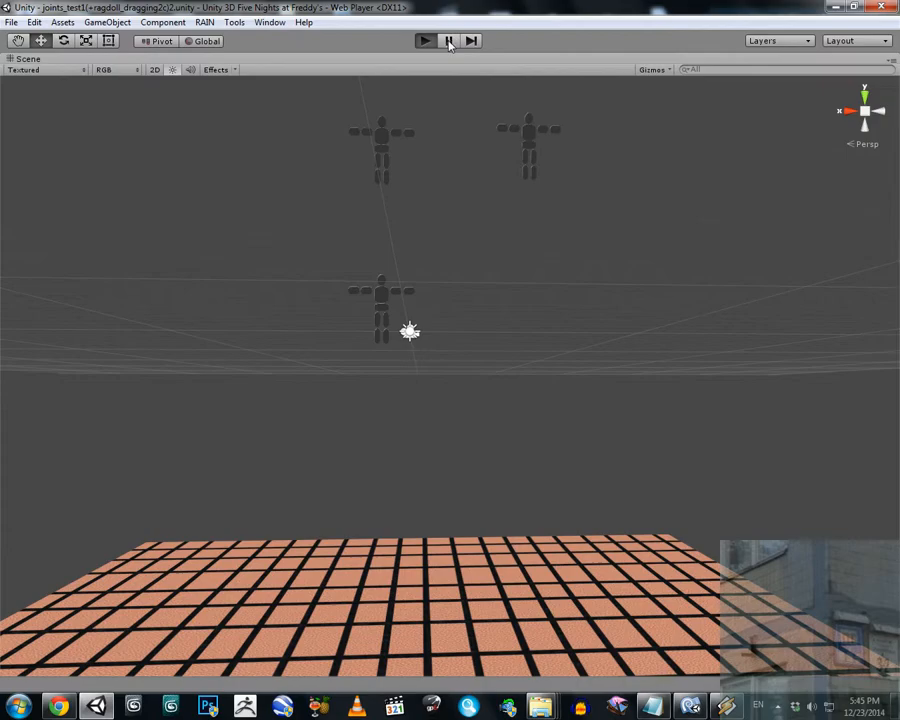
Play the scene and move the view in toward the ragdoll collapsing beside the character.
click(423, 40)
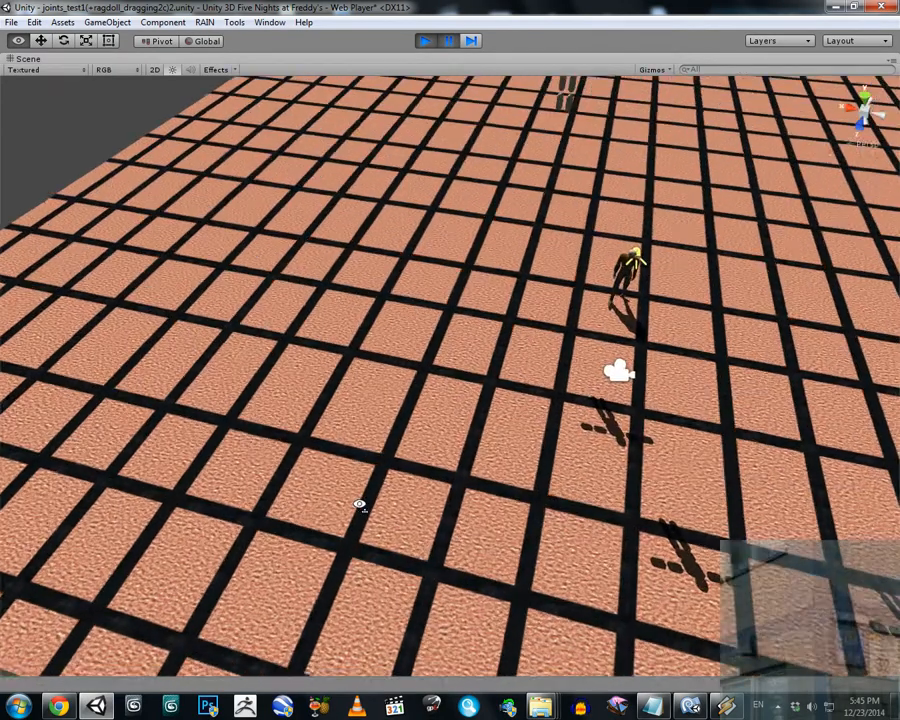
click(442, 40)
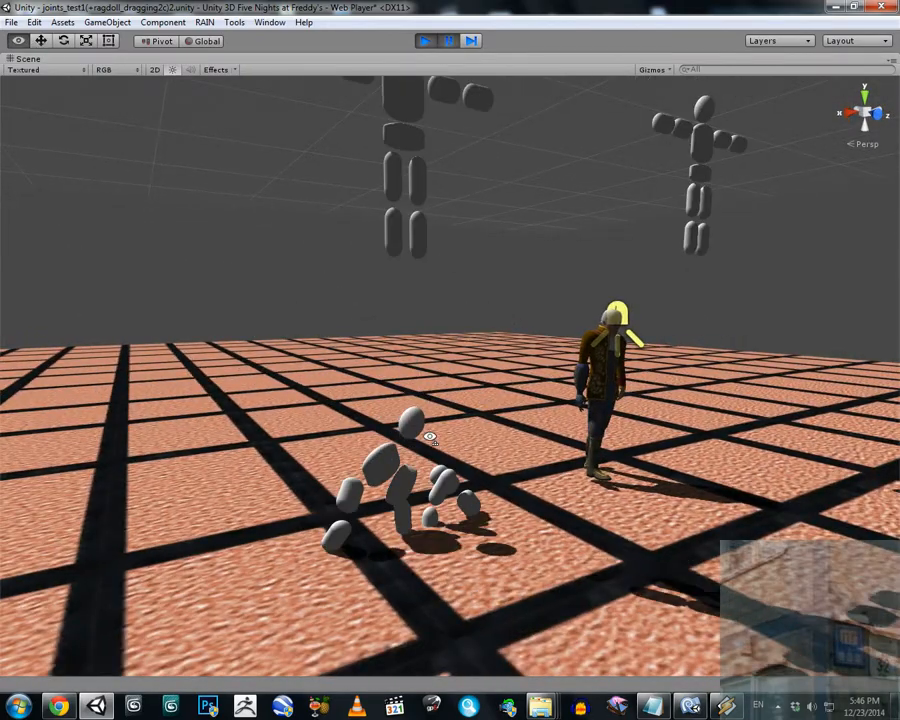
drag(430, 437, 410, 386)
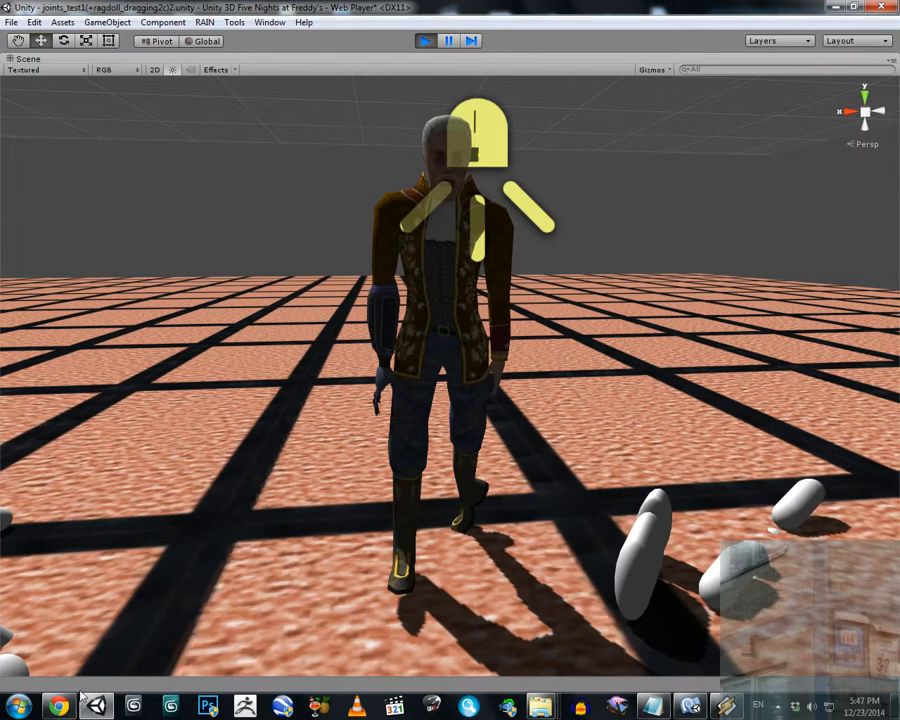
Bring up the Paint canvas and sketch the figure outlines in black brush.
click(13, 703)
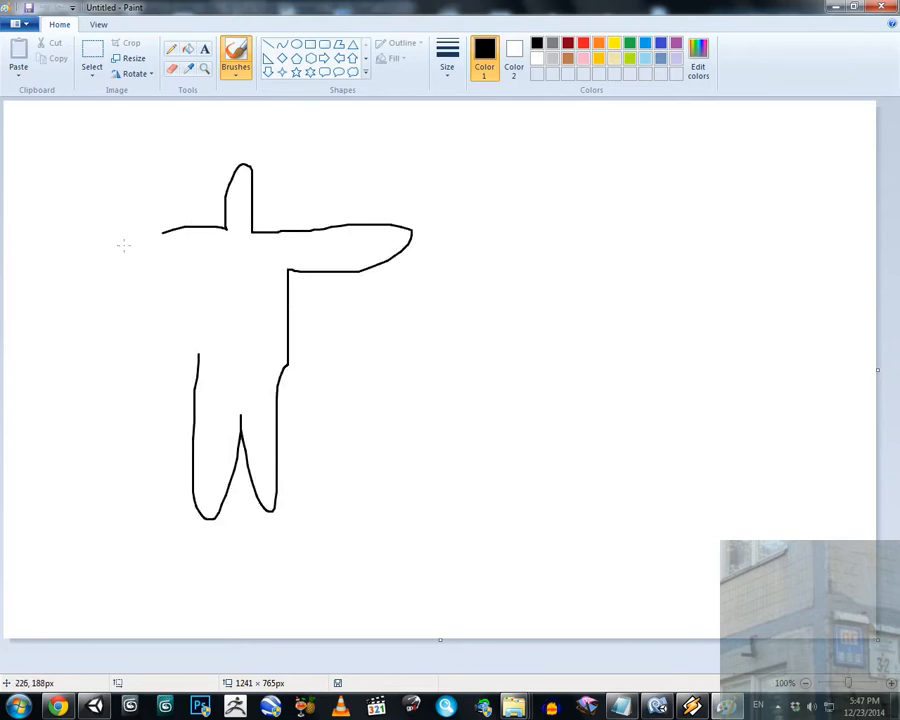
drag(170, 230, 62, 275)
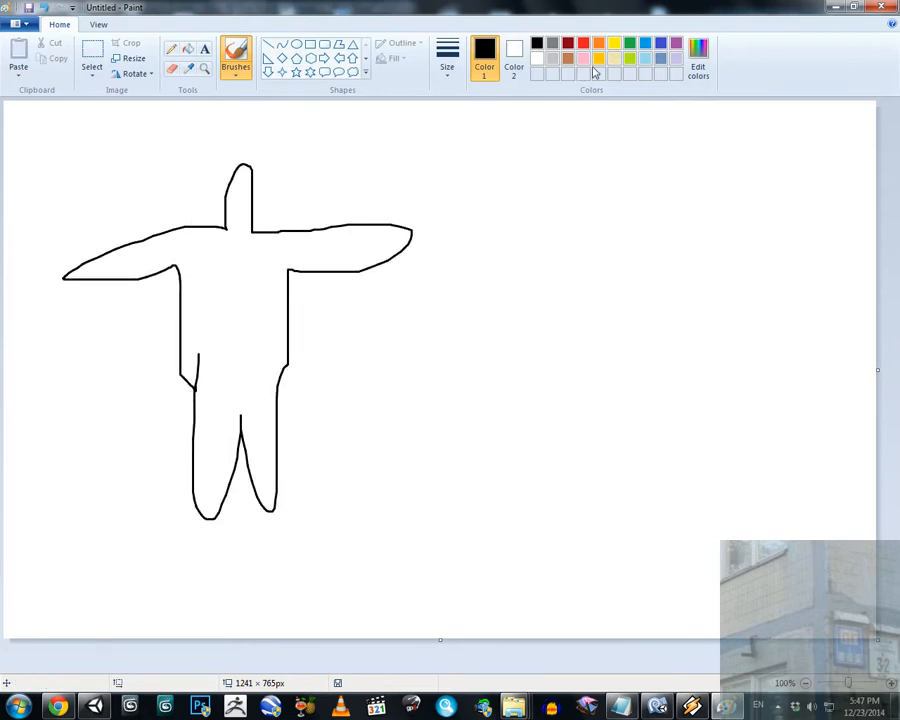
mouse_move(622, 40)
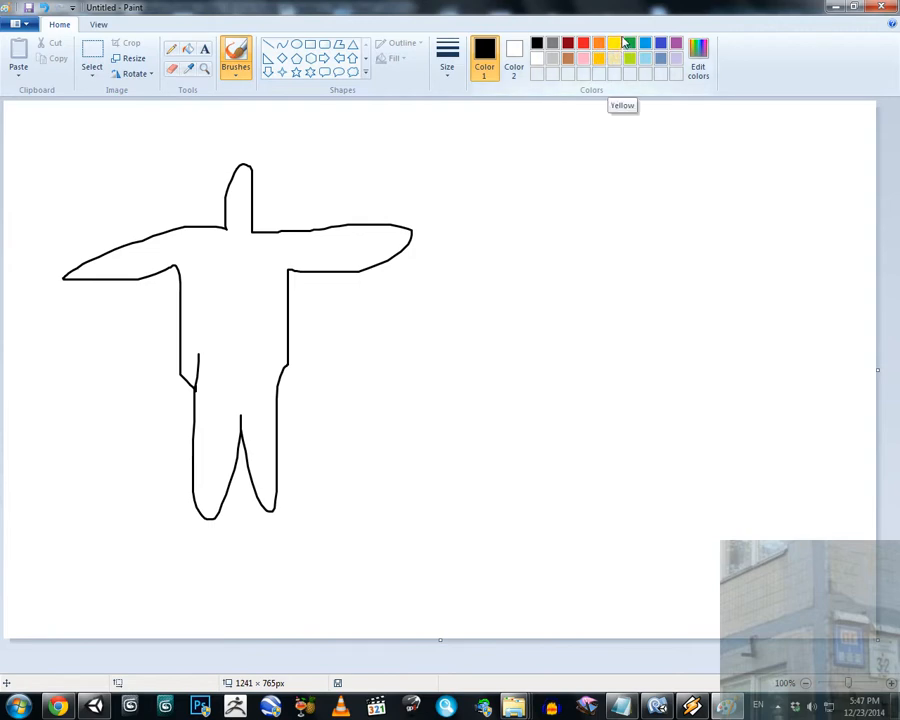
mouse_move(613, 48)
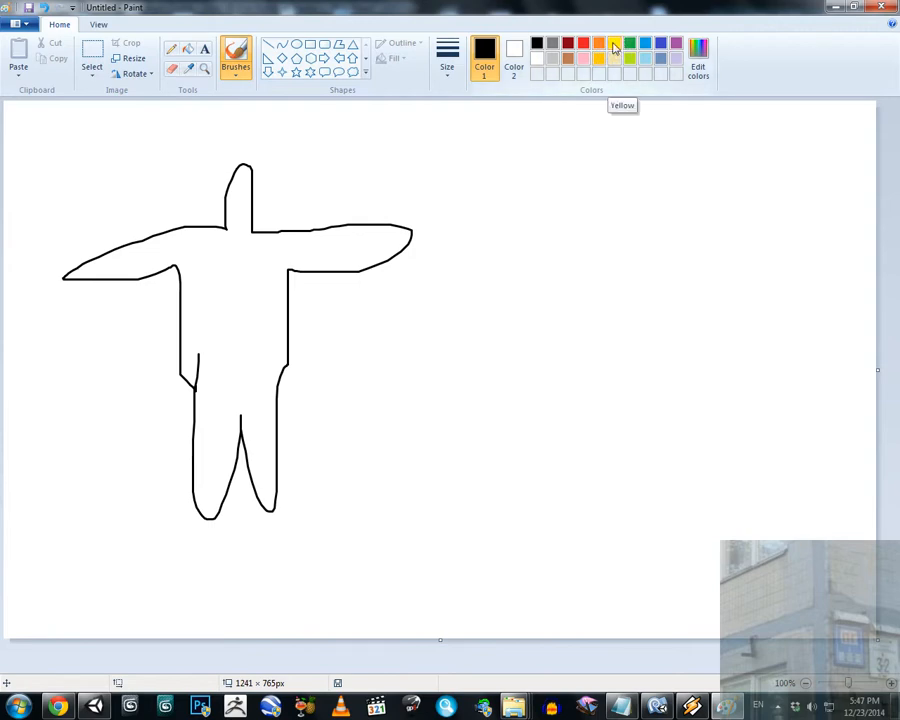
click(626, 46)
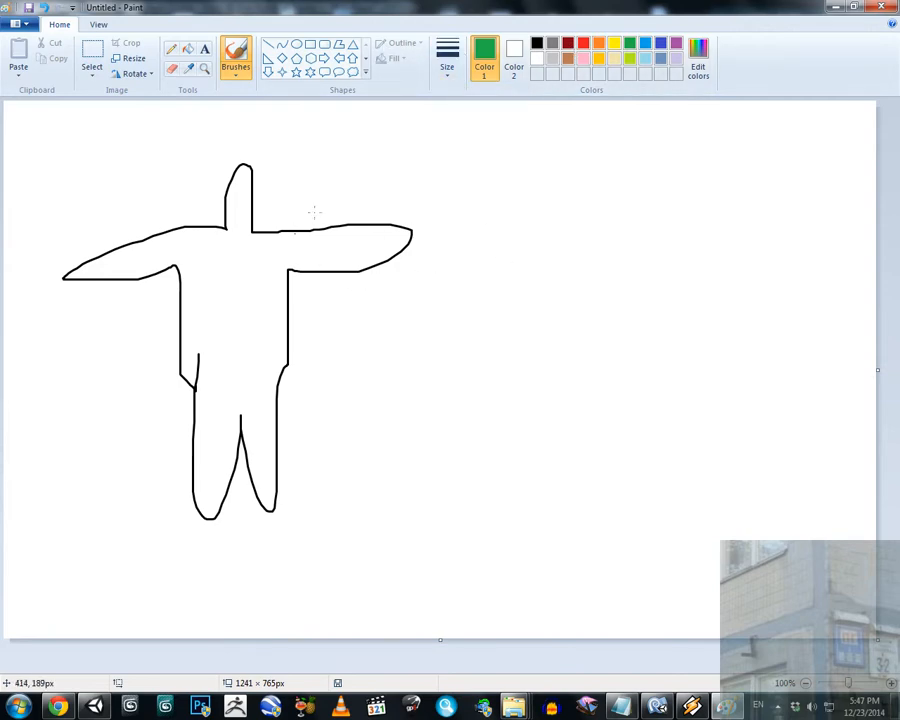
click(536, 44)
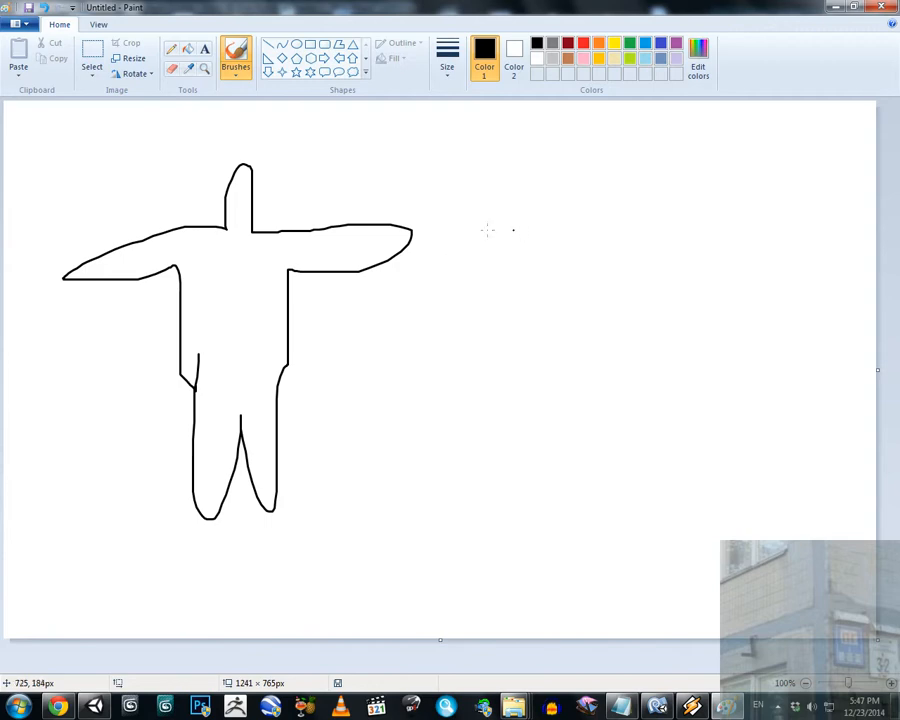
mouse_move(209, 264)
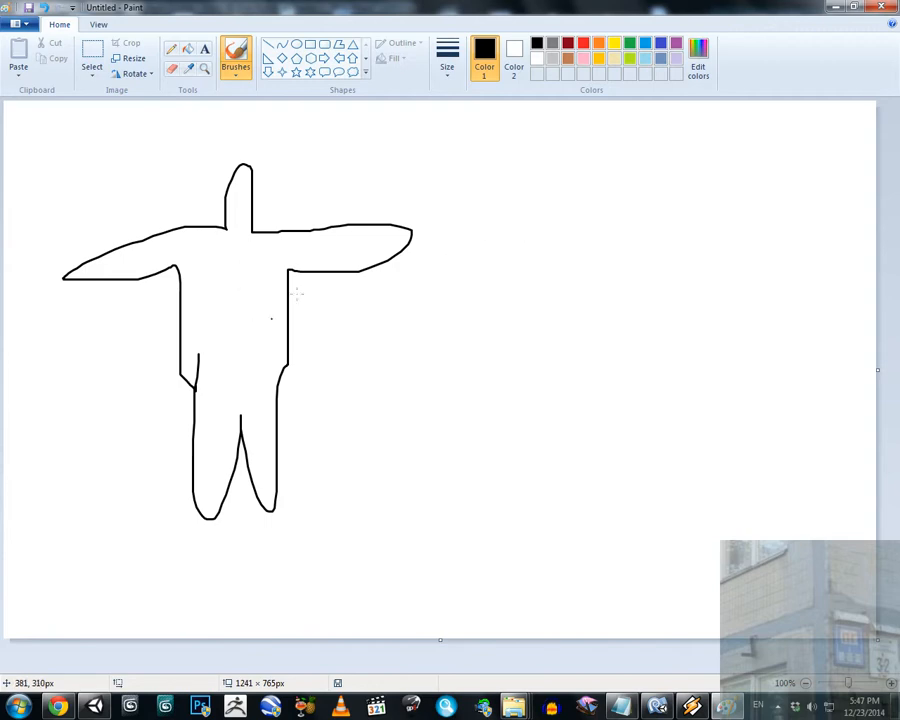
mouse_move(196, 262)
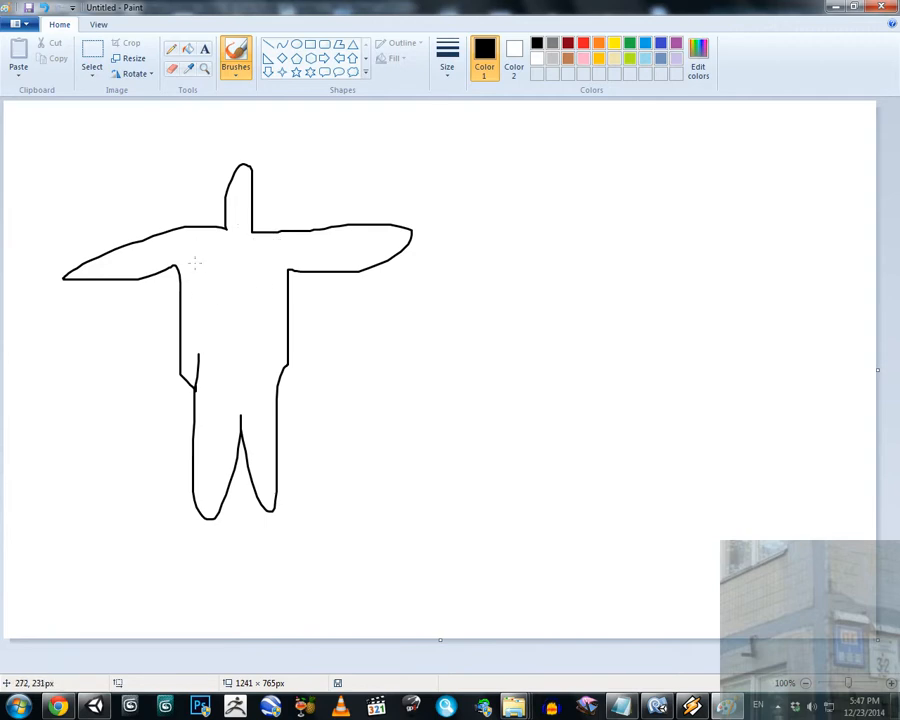
mouse_move(215, 264)
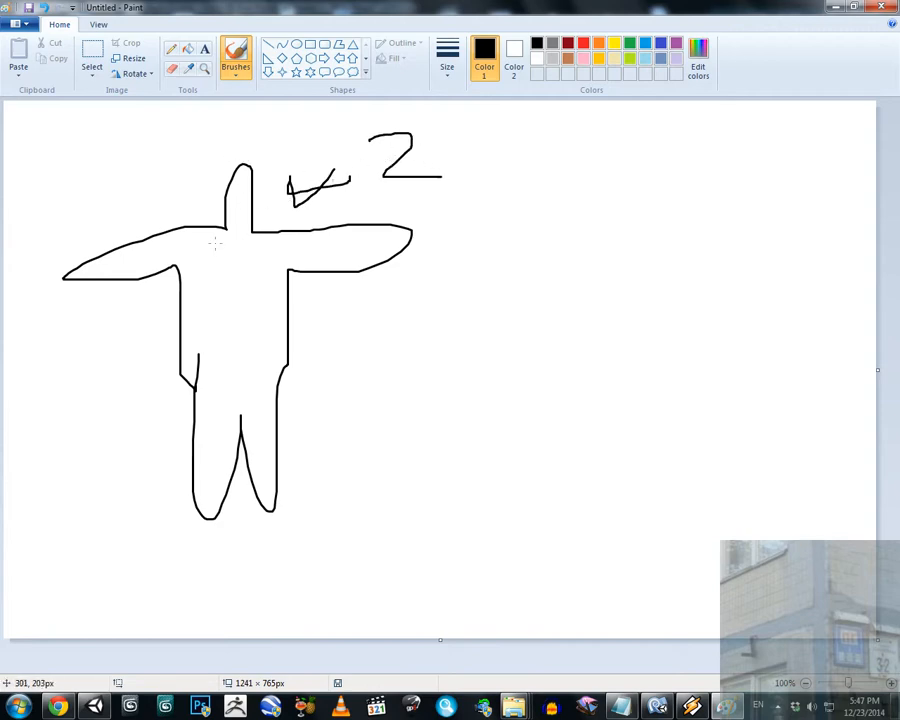
mouse_move(239, 198)
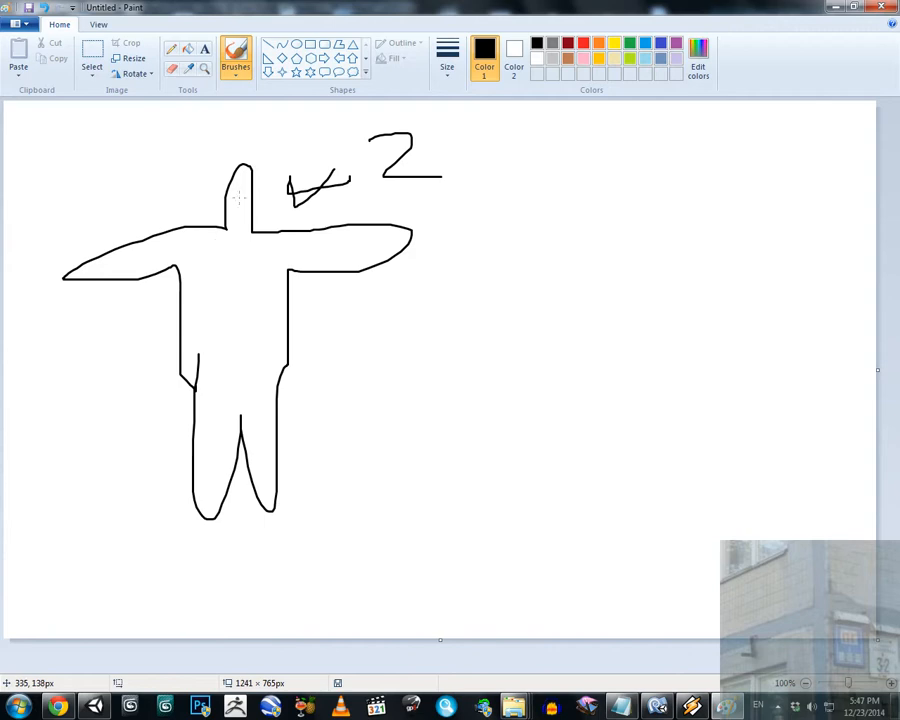
mouse_move(262, 189)
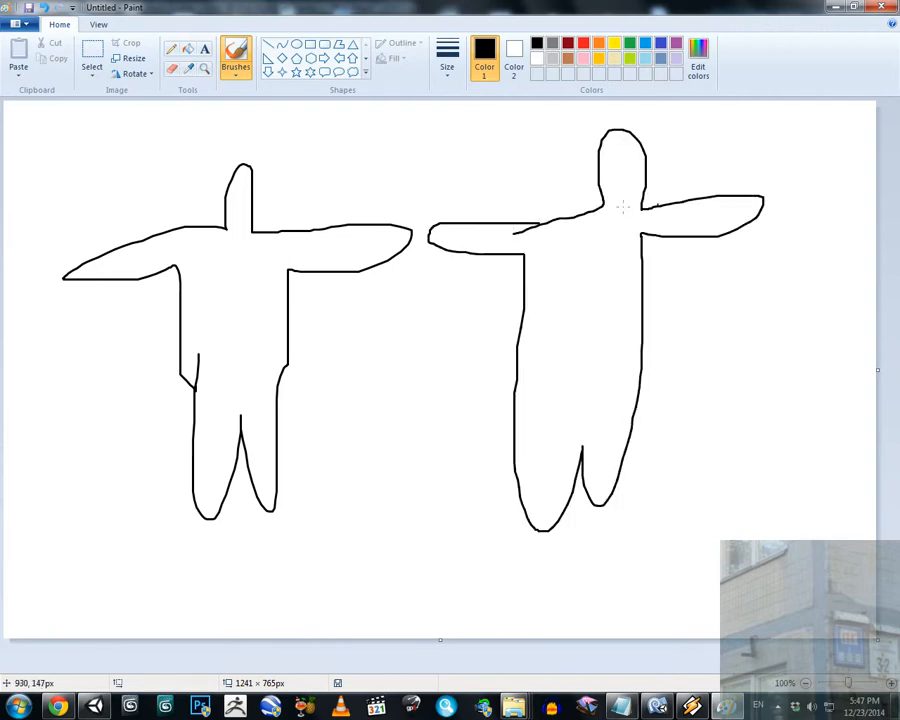
mouse_move(242, 293)
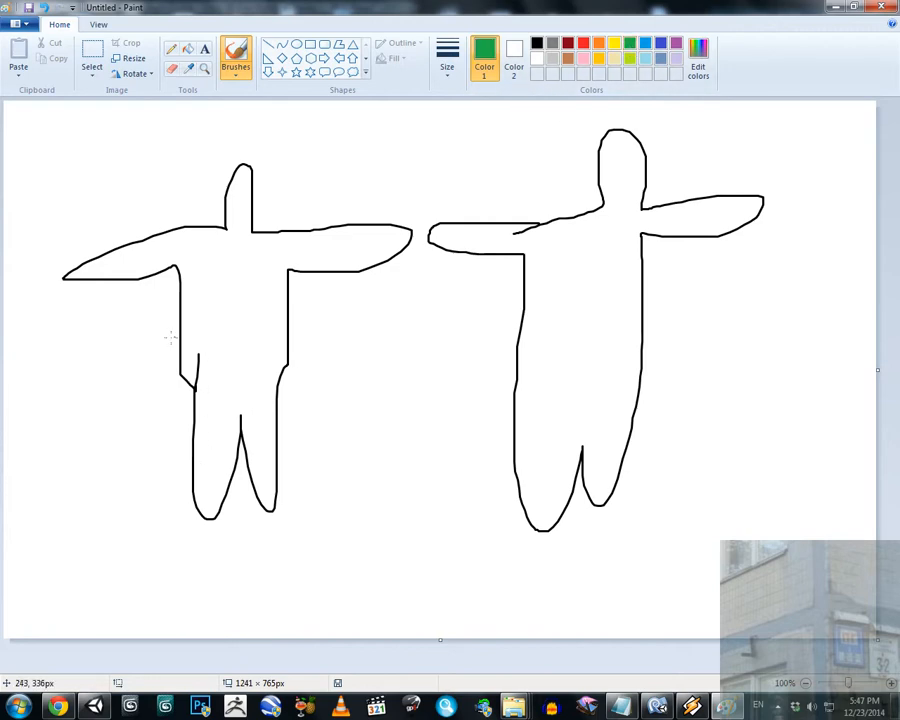
Mark a green waist cut line and red strokes on the legs and chest.
drag(170, 340, 312, 340)
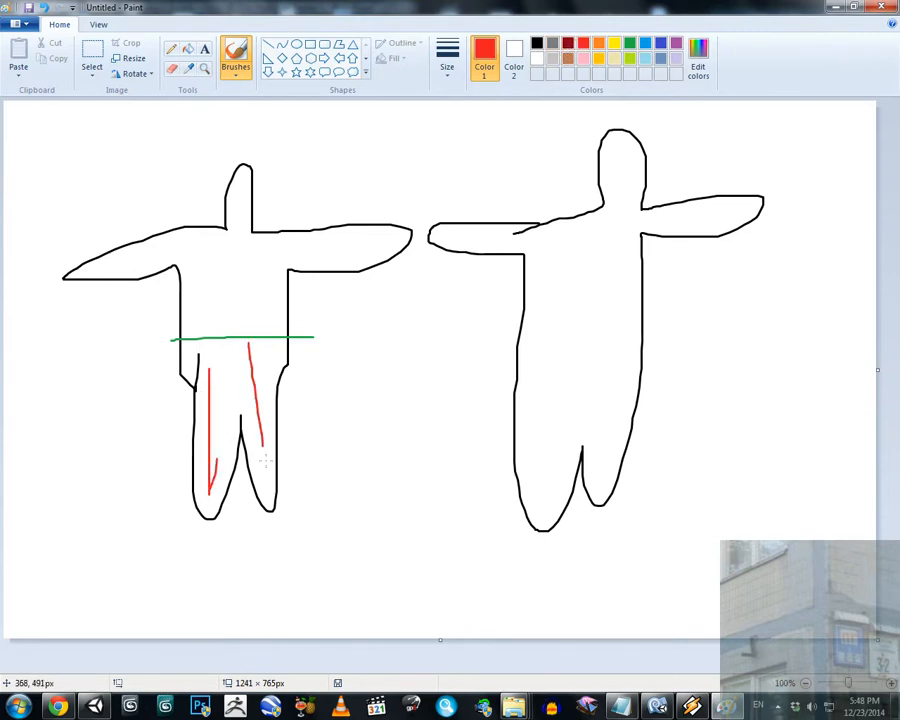
drag(487, 333, 700, 320)
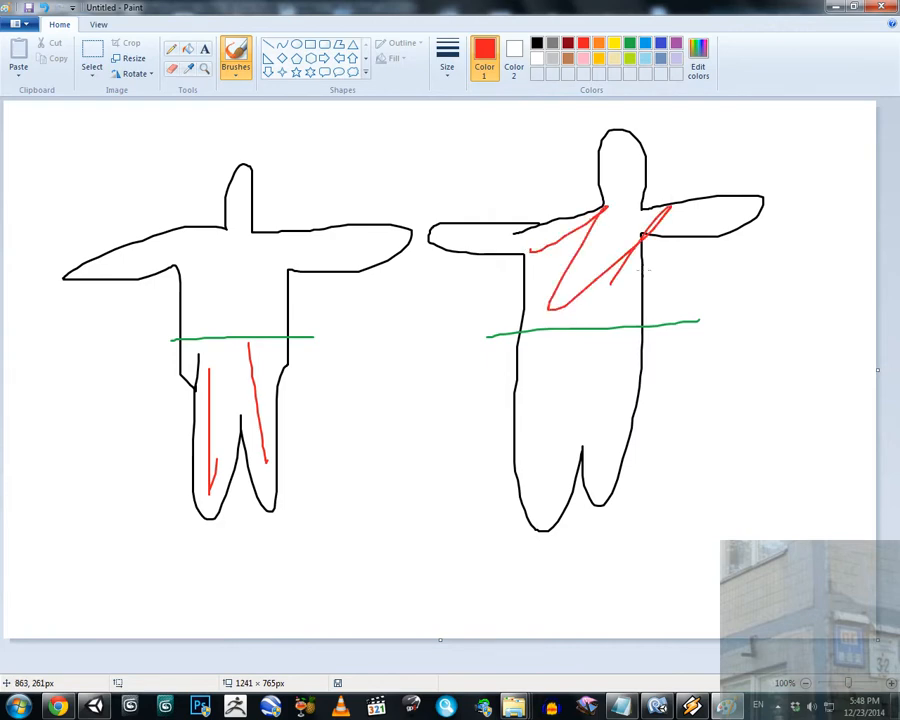
drag(600, 280, 670, 250)
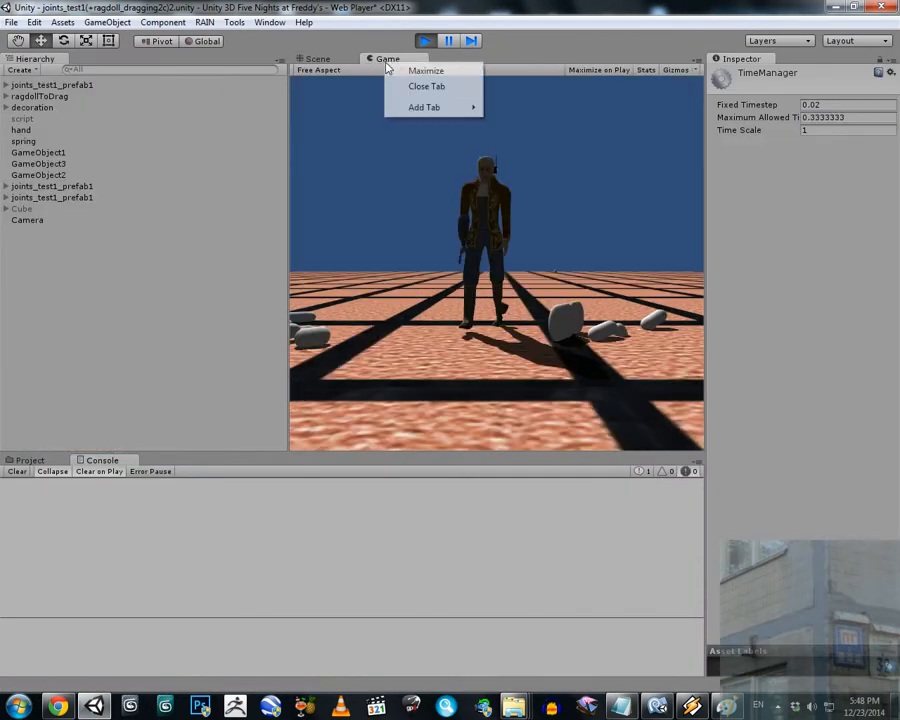
Run the ragdoll scene maximized, stop it, and restart it in the normal layout.
click(431, 70)
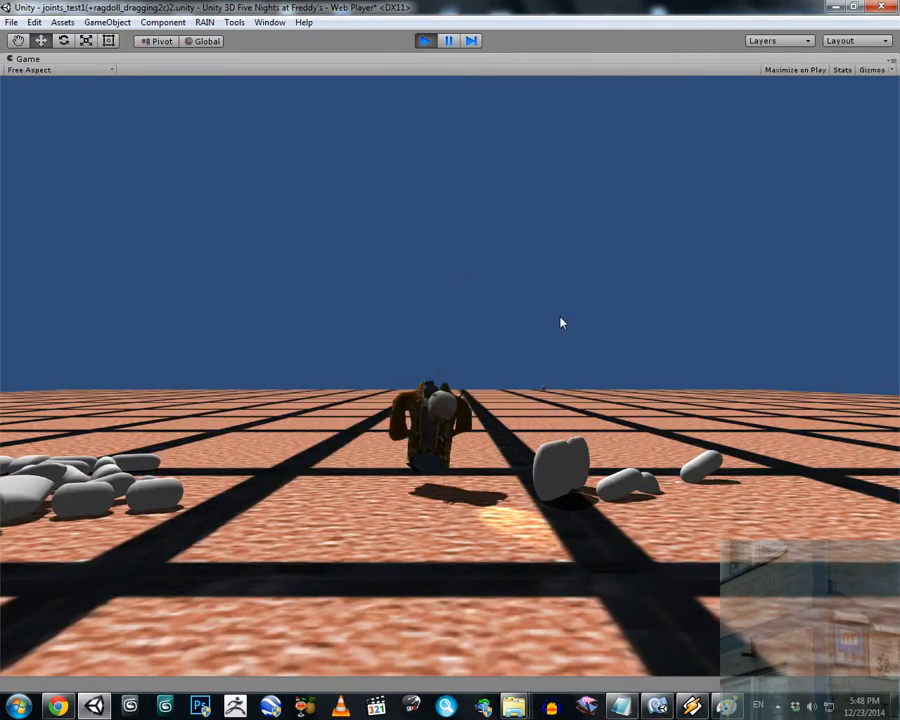
click(423, 40)
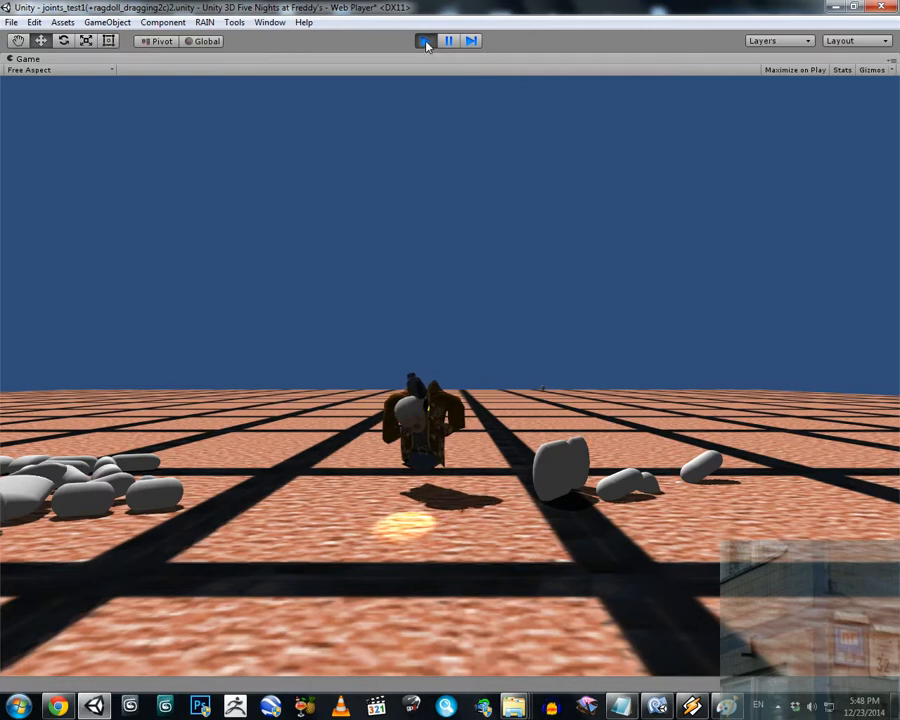
click(421, 40)
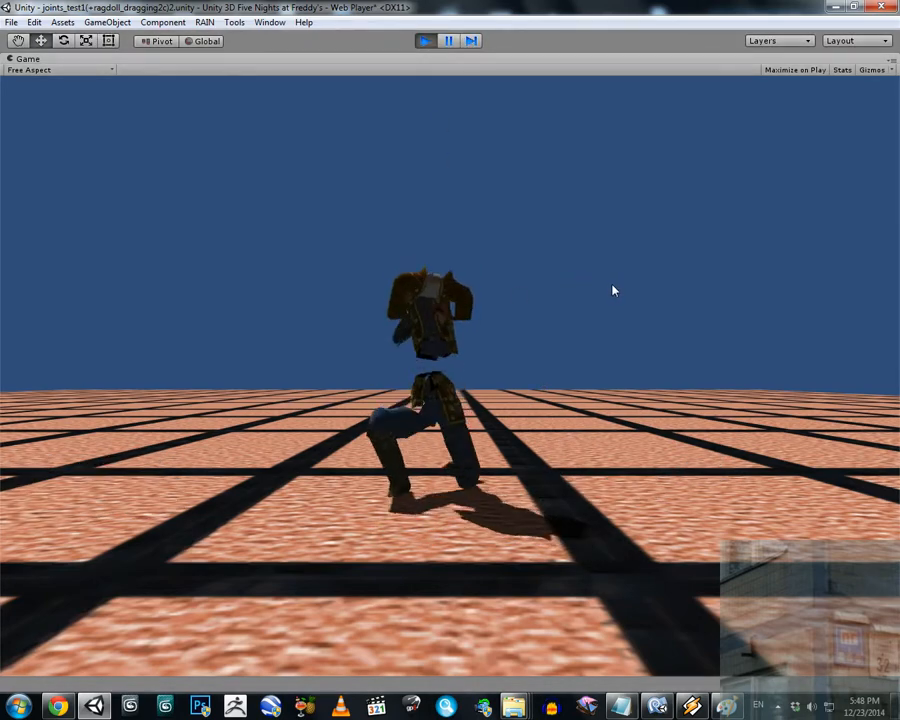
click(423, 41)
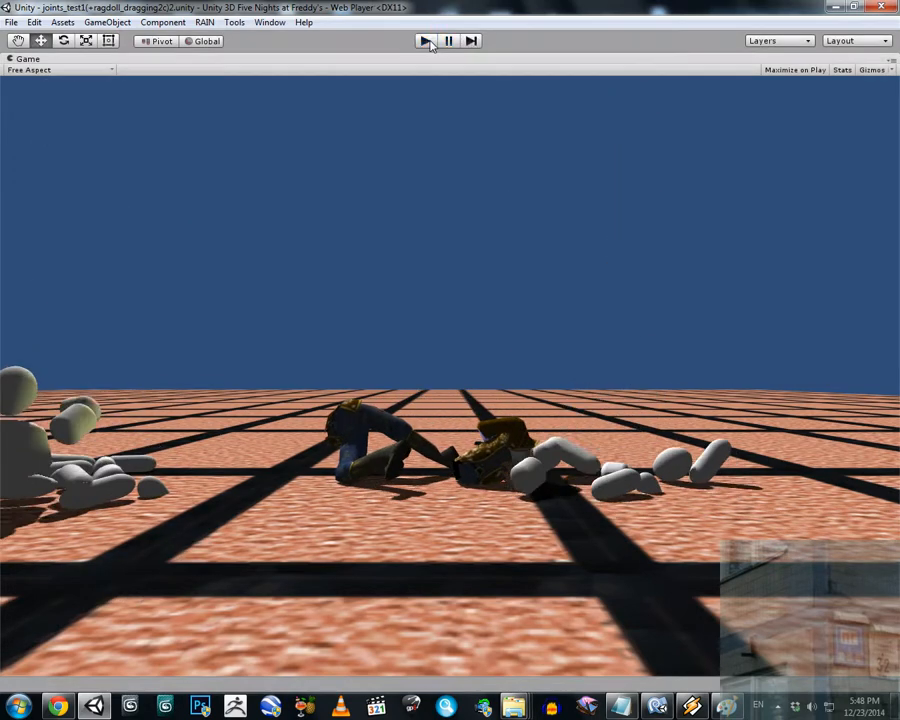
click(423, 40)
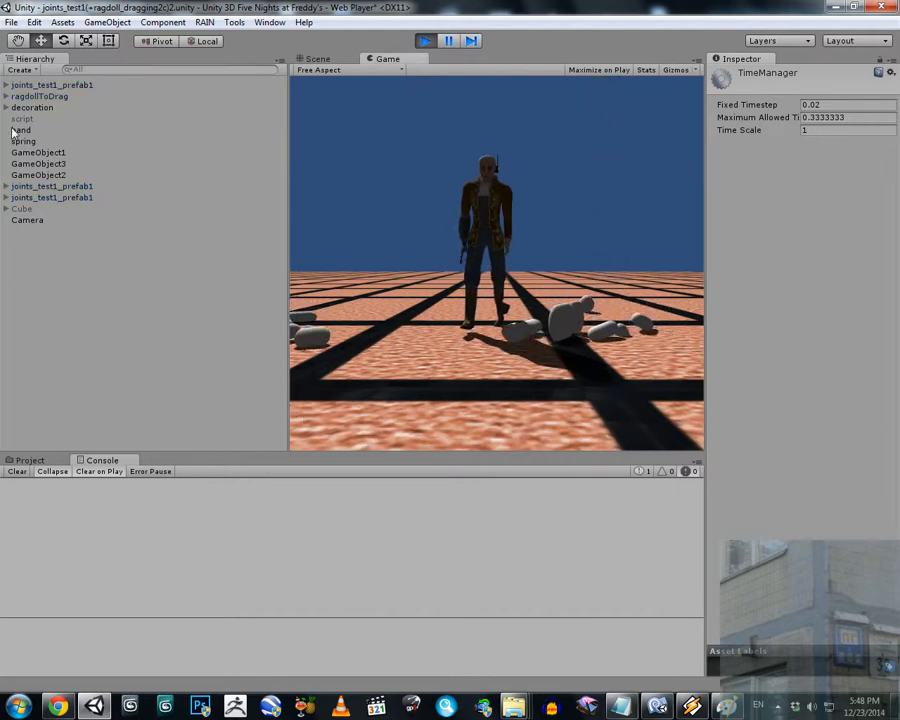
Inspect the Bip02 Head bone's components under ragdollToDrag, then maximize the Scene view of the split ragdoll.
click(5, 96)
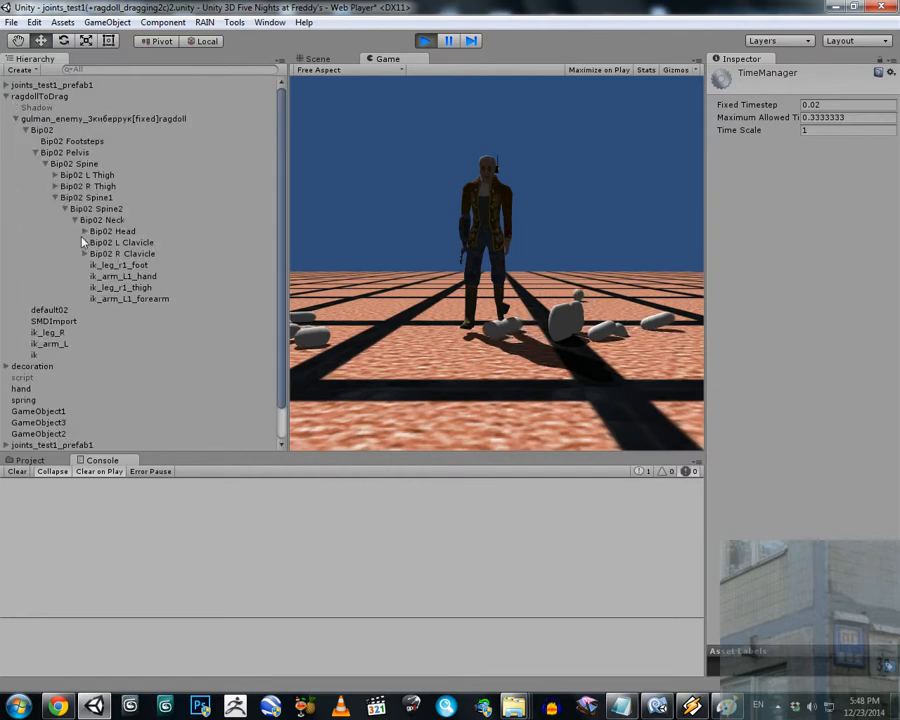
click(112, 231)
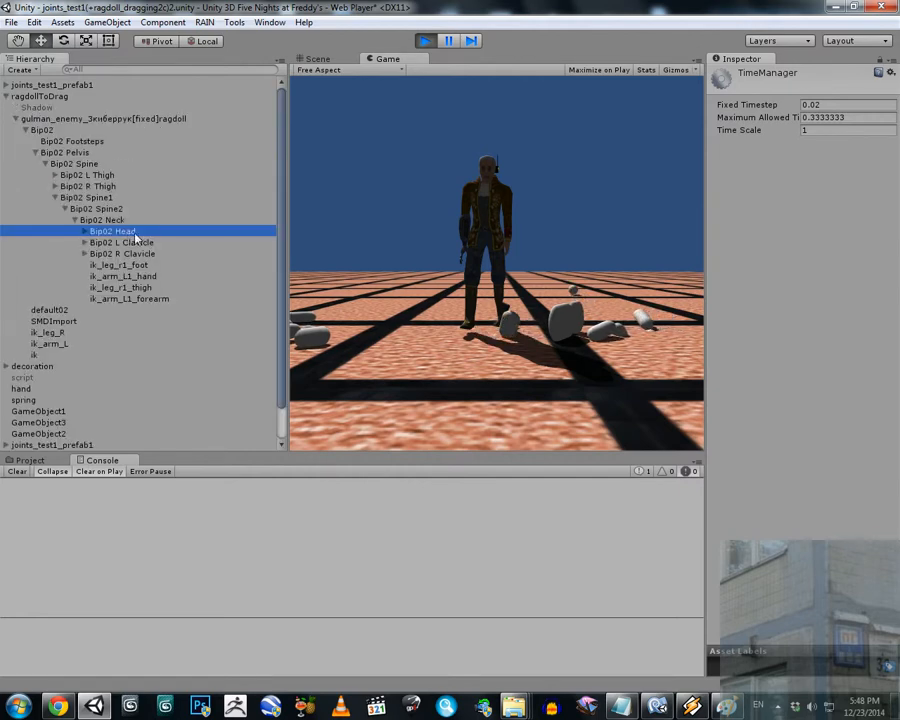
click(111, 231)
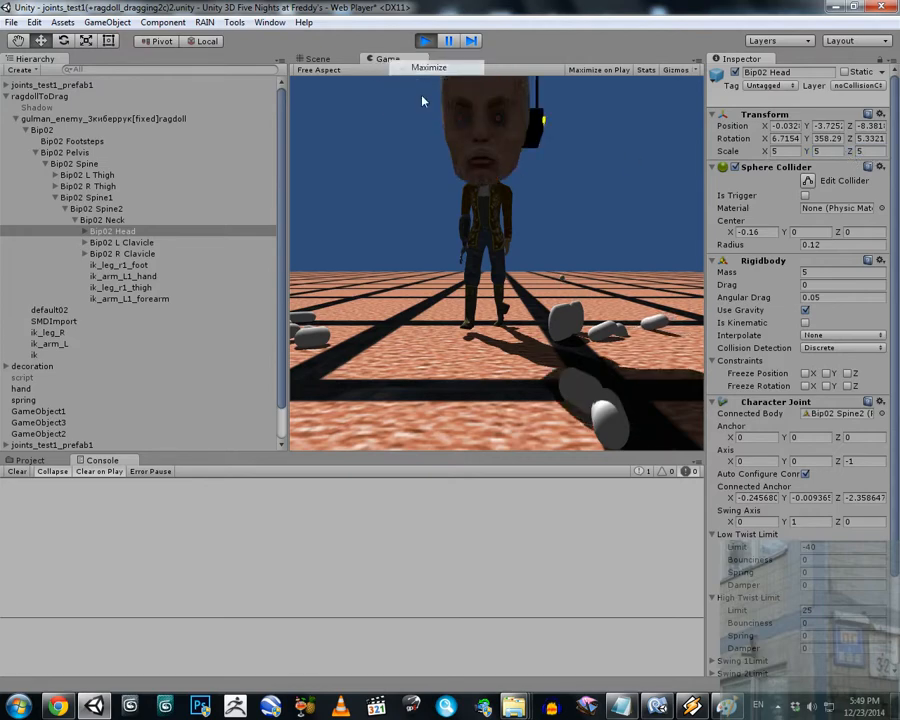
click(431, 67)
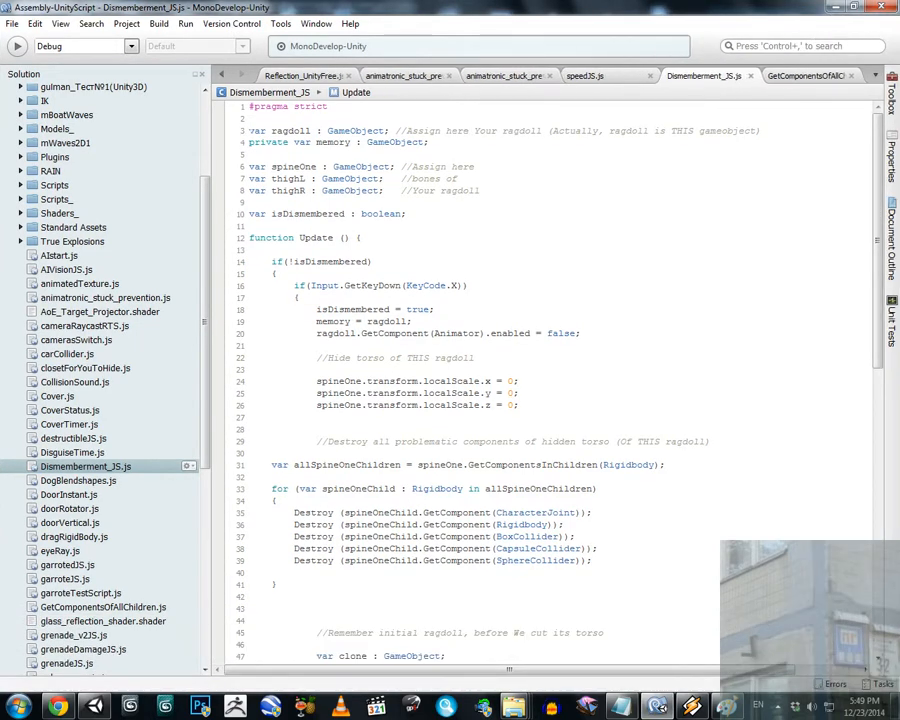
double_click(287, 133)
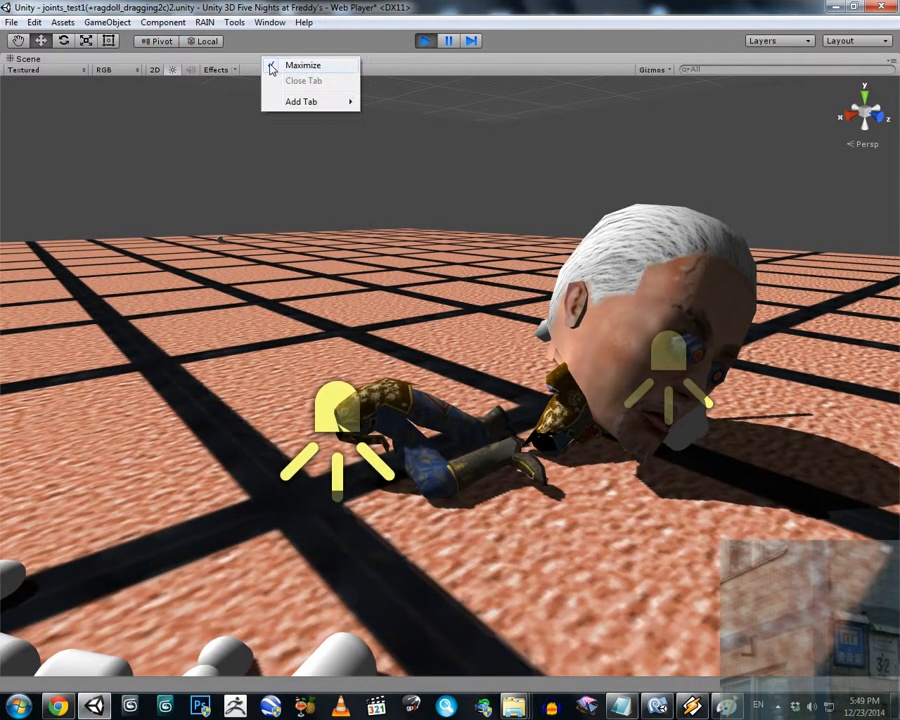
Restore the Scene view and select the ragdoll root to show its Dismemberment_JS bone assignments.
click(305, 64)
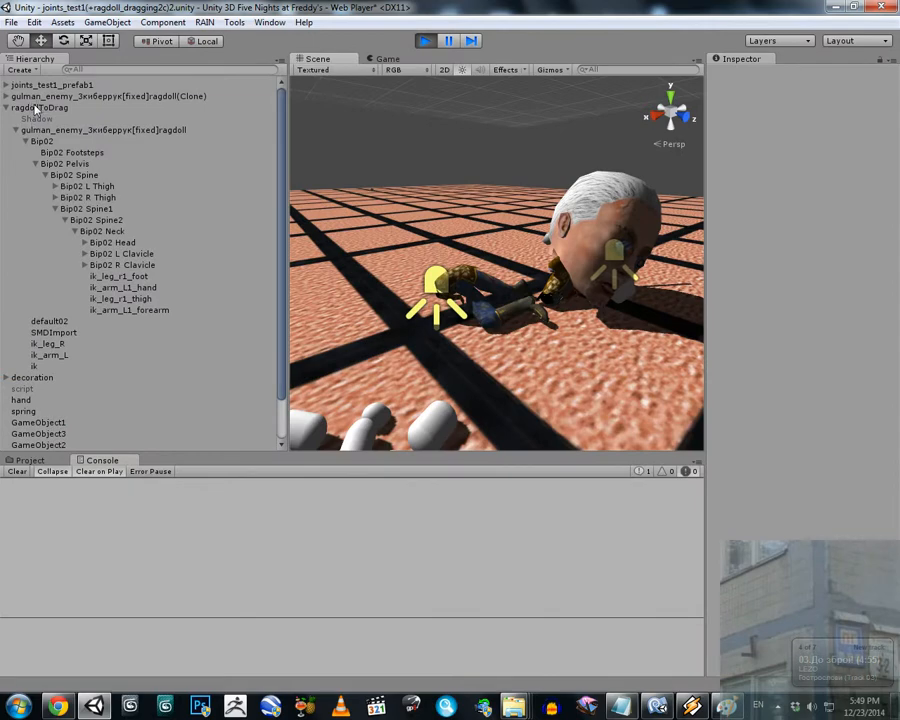
click(105, 129)
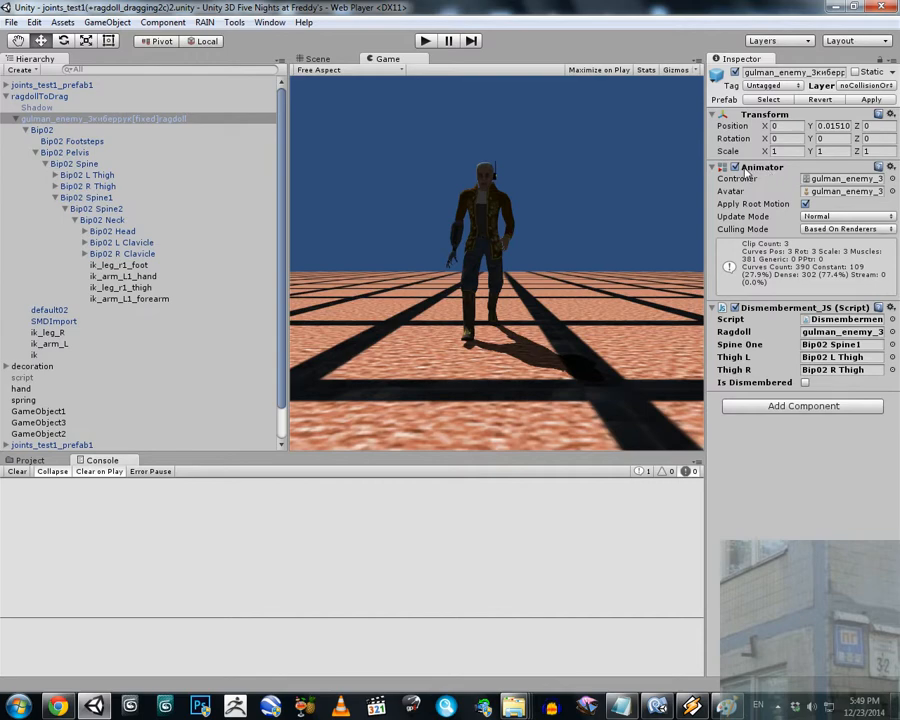
mouse_move(737, 412)
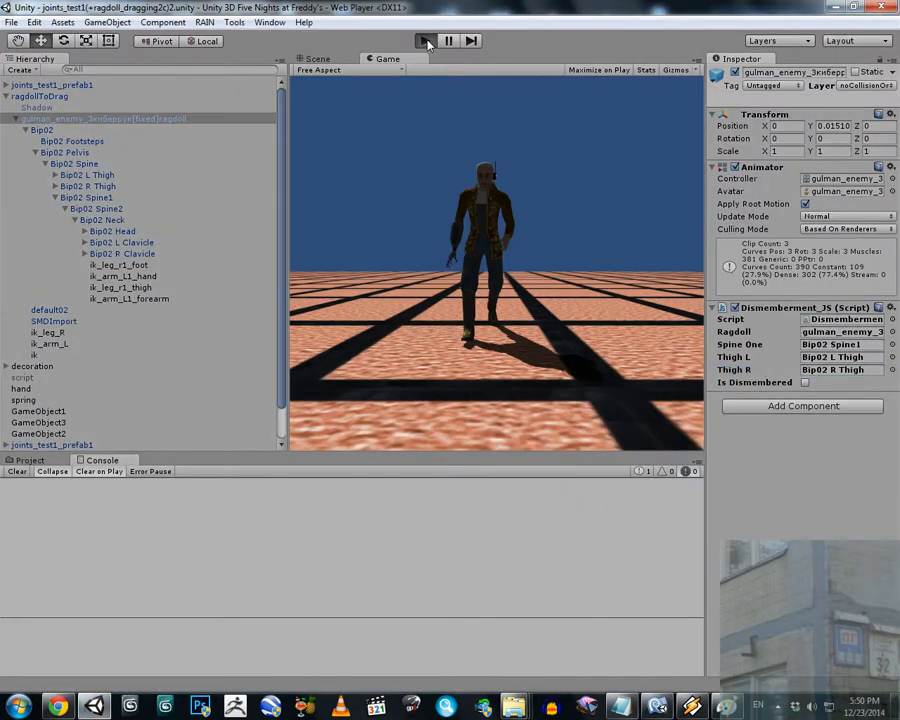
Play until the ragdoll splits, then select Bip02 Spine1 in the Scene view to see its zero scale.
click(424, 40)
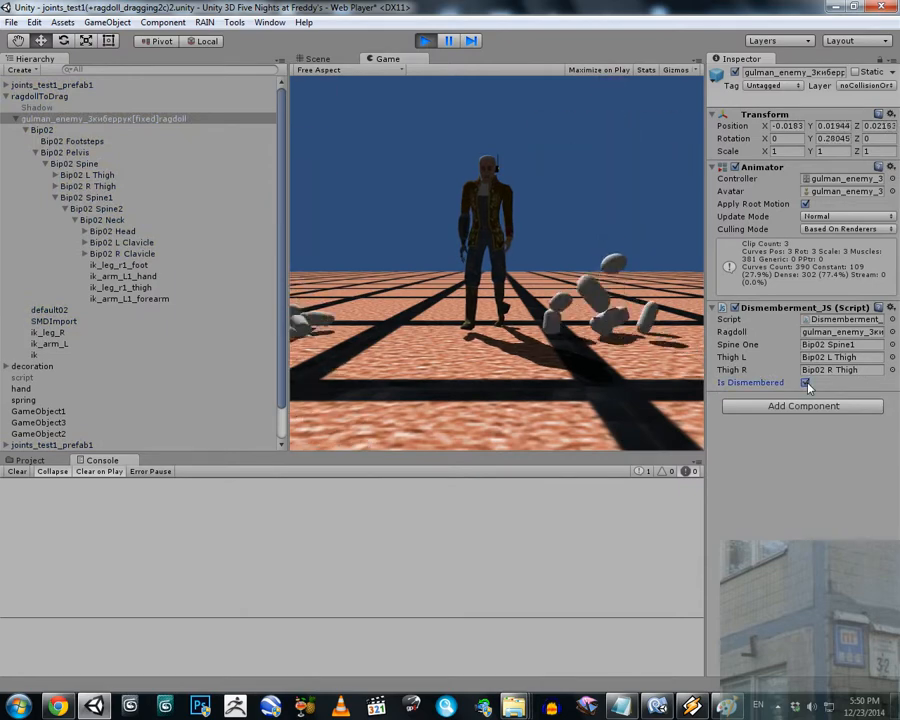
click(804, 382)
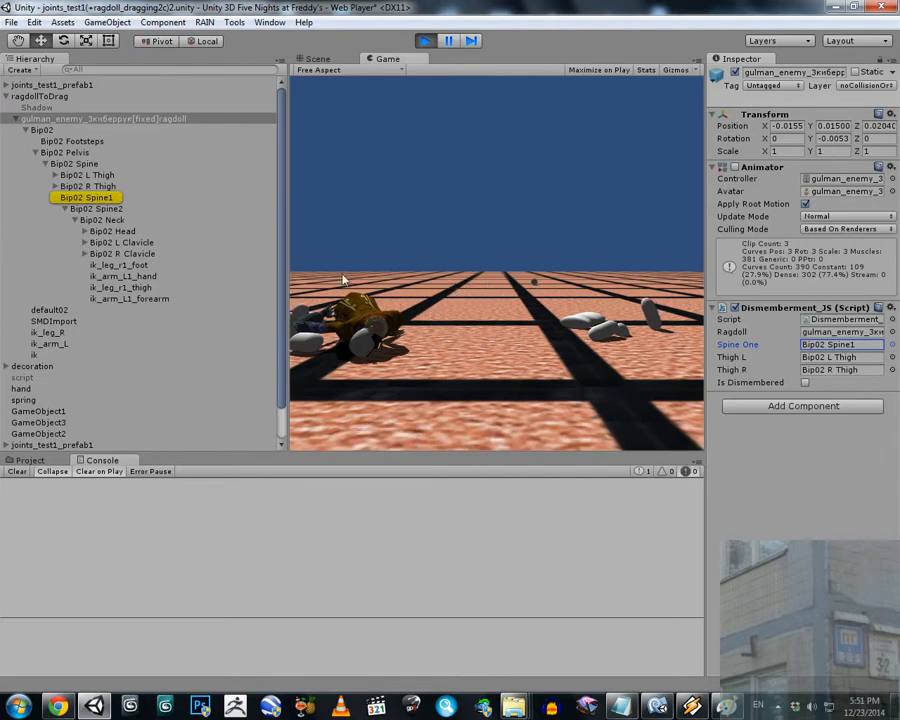
click(318, 58)
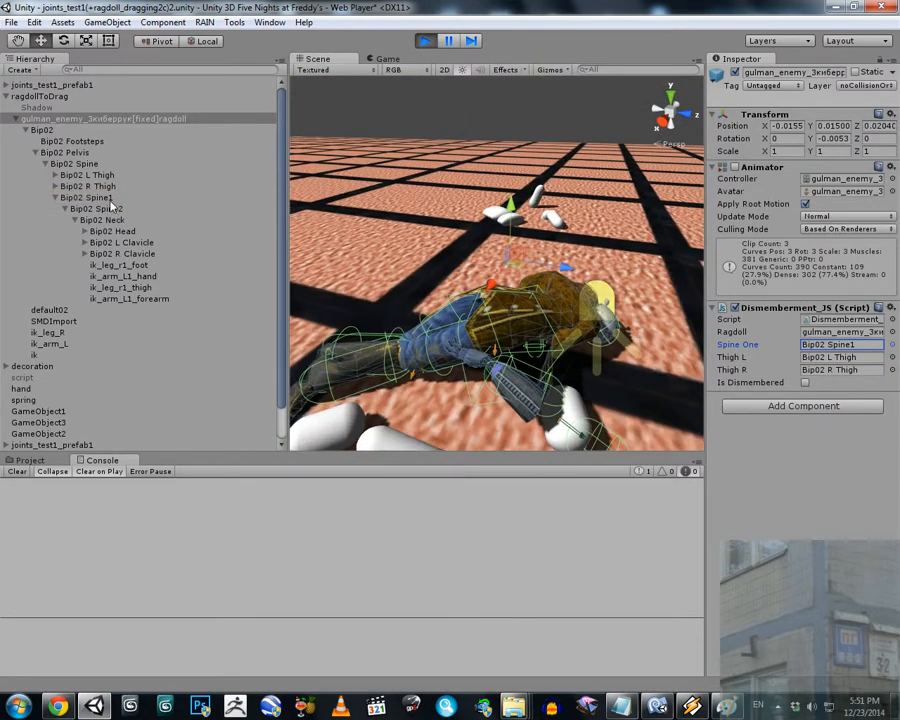
click(88, 197)
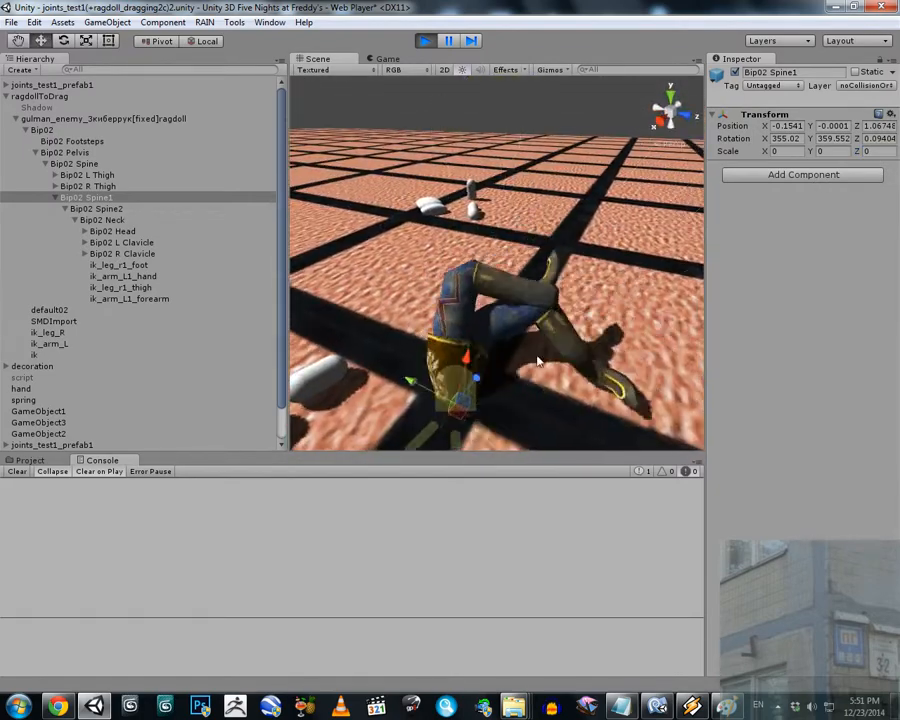
View the legs-only body in the Game tab, then bring Dismemberment_JS.js up in MonoDevelop.
click(426, 40)
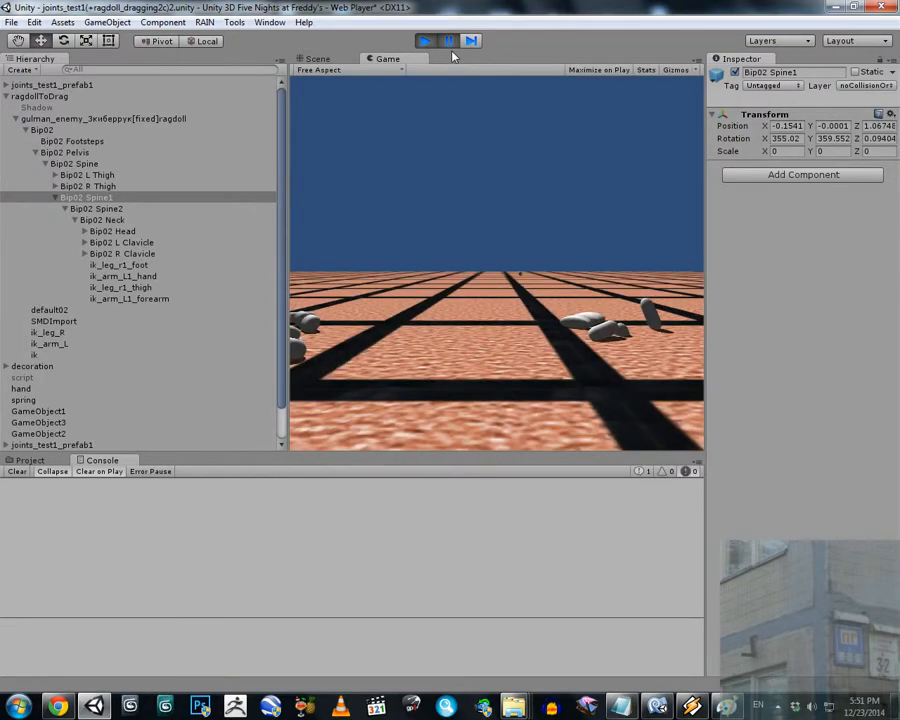
click(658, 704)
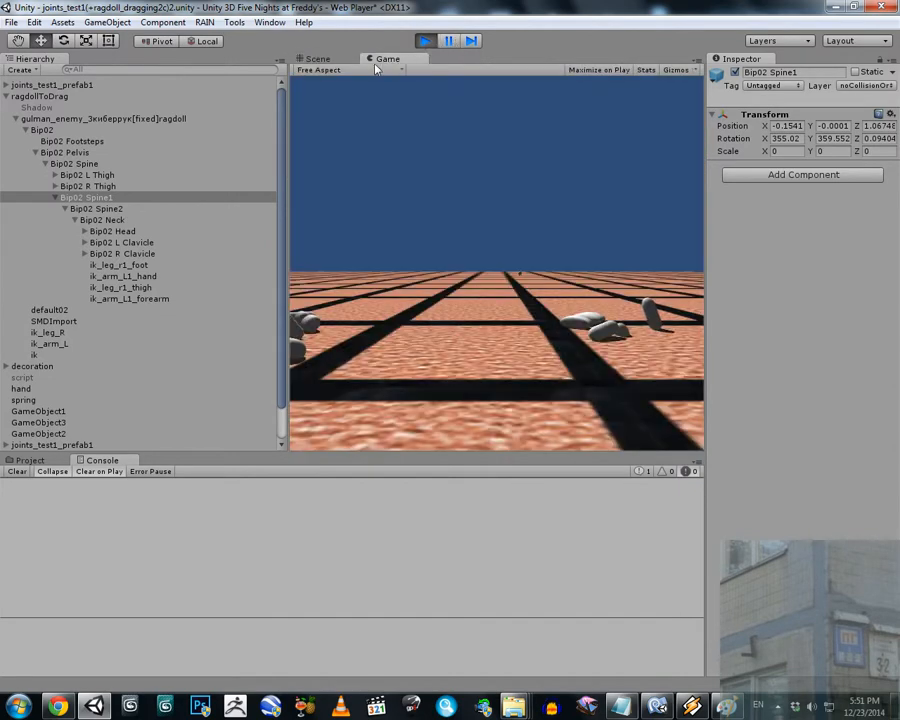
click(312, 58)
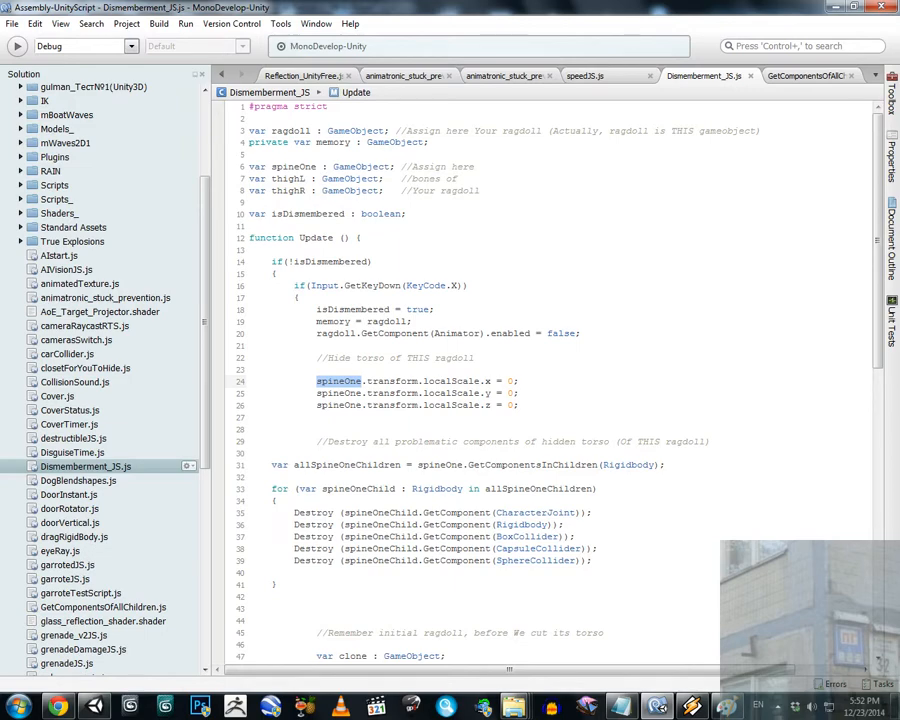
Highlight the GetComponentsInChildren call on line 31 that gathers spineOne's child rigidbodies.
click(554, 464)
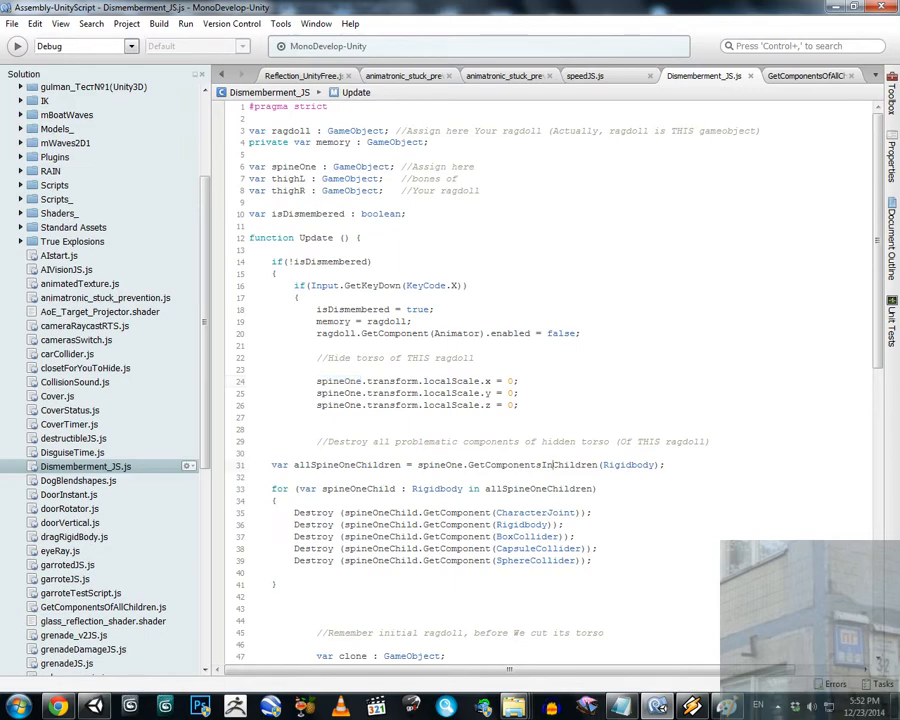
double_click(571, 464)
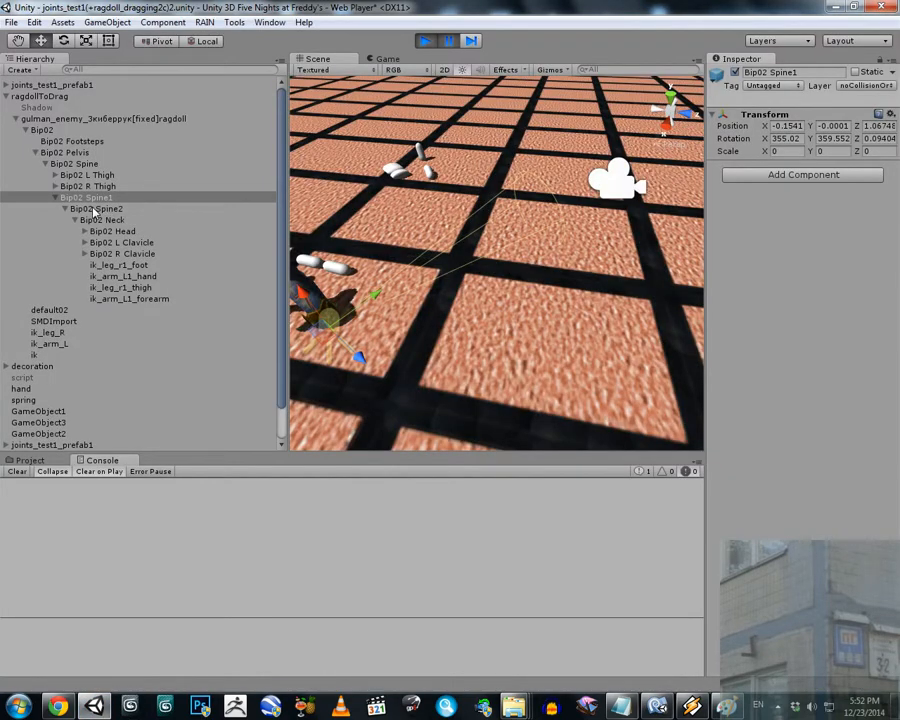
Try removing Bip02 Spine2's Rigidbody, dismiss the warning, inspect Bip02 Head, and stop the game.
click(97, 208)
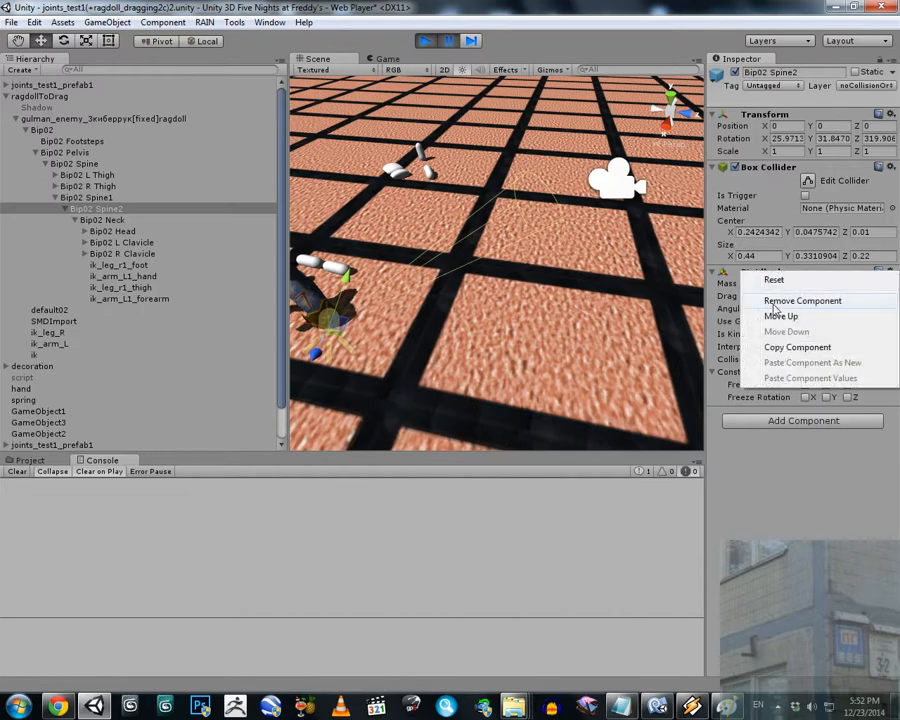
click(804, 300)
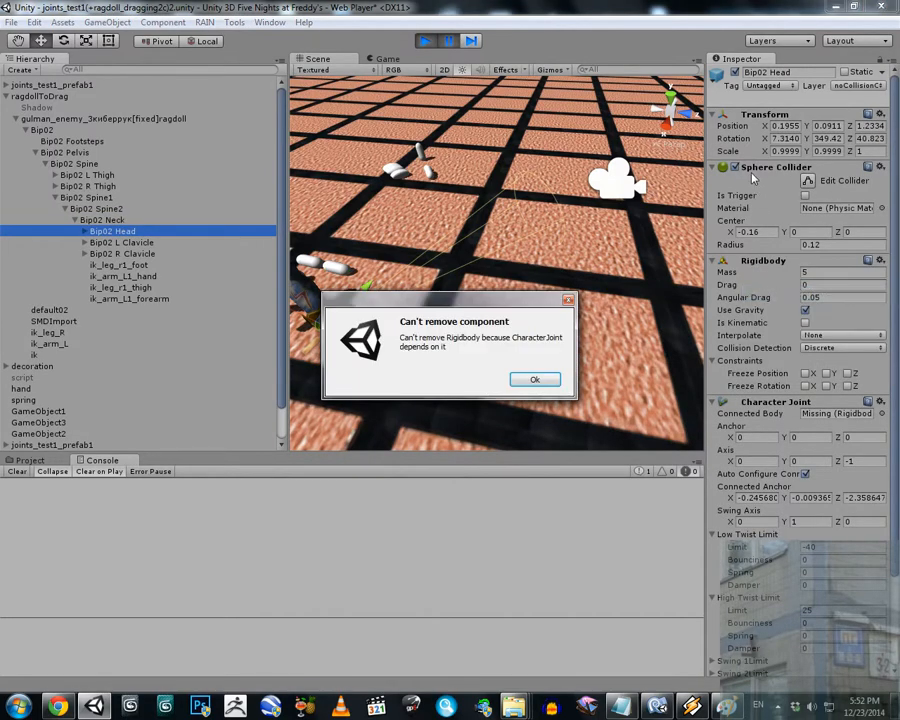
click(534, 379)
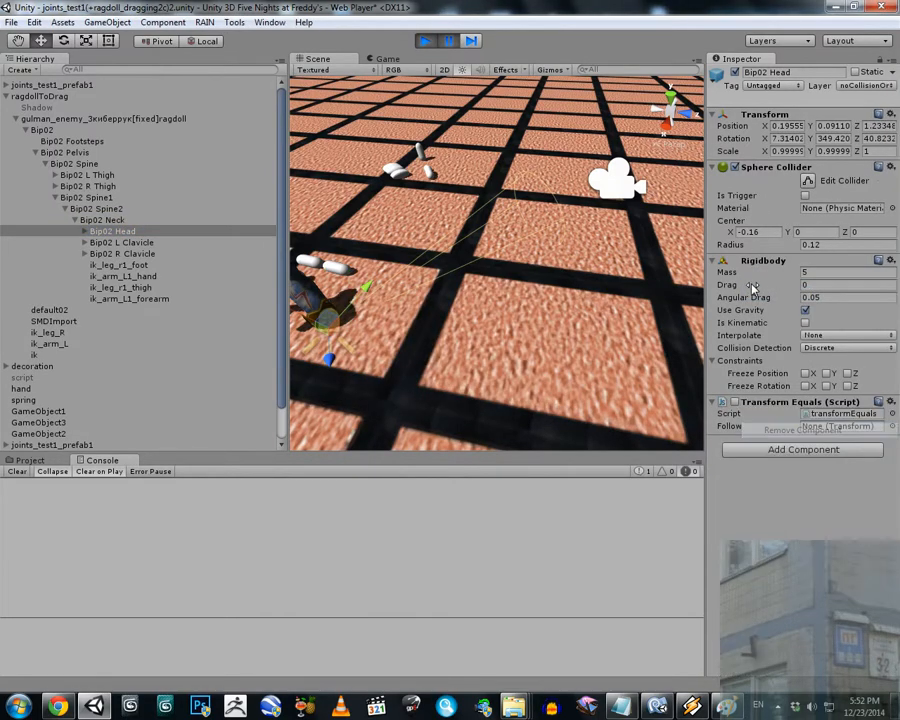
click(889, 166)
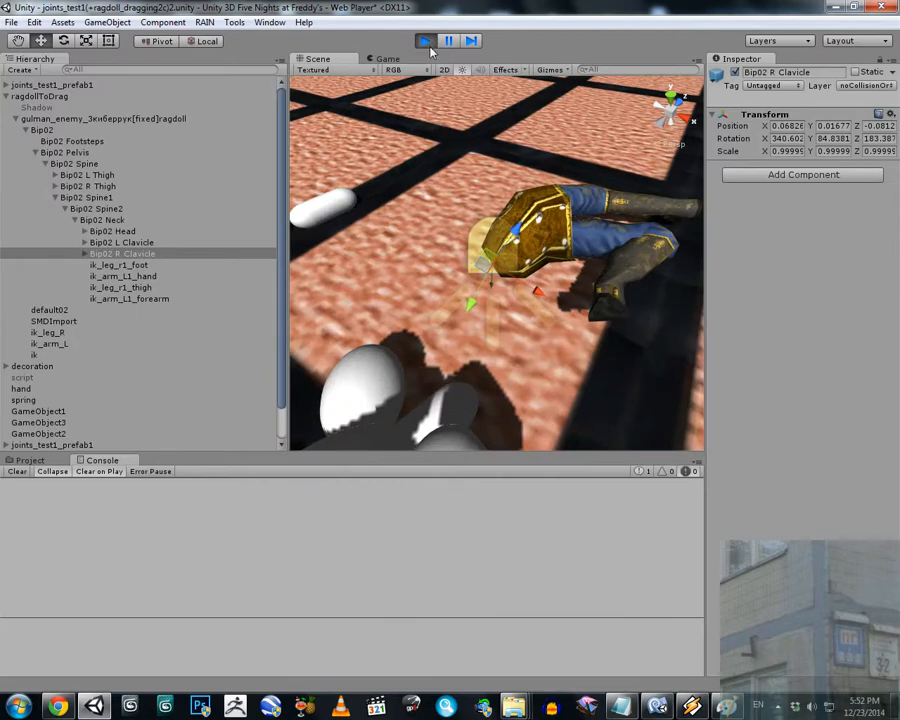
click(424, 40)
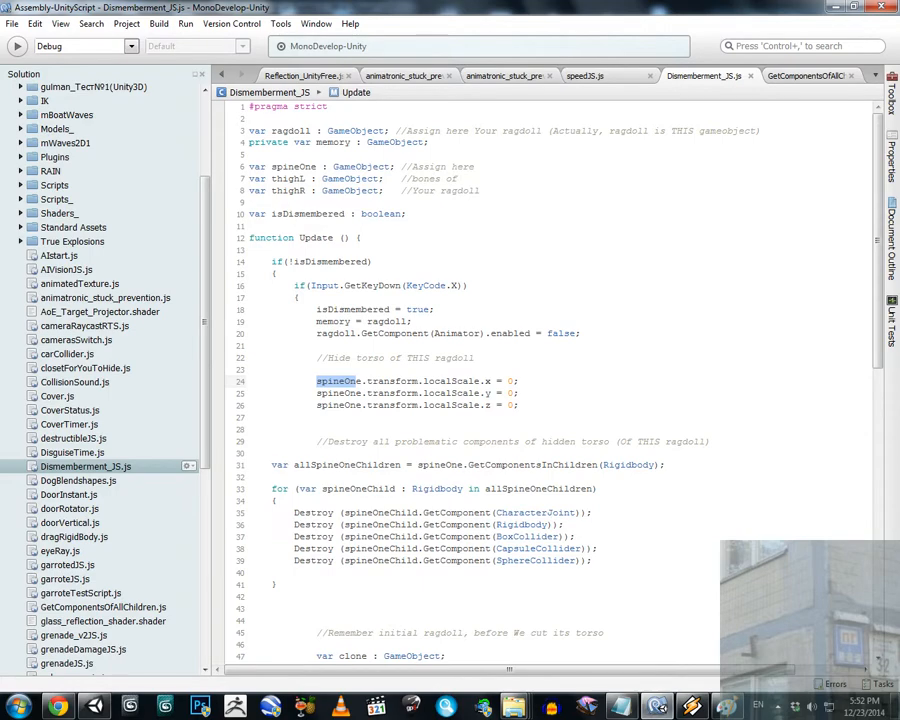
scroll(down, 3)
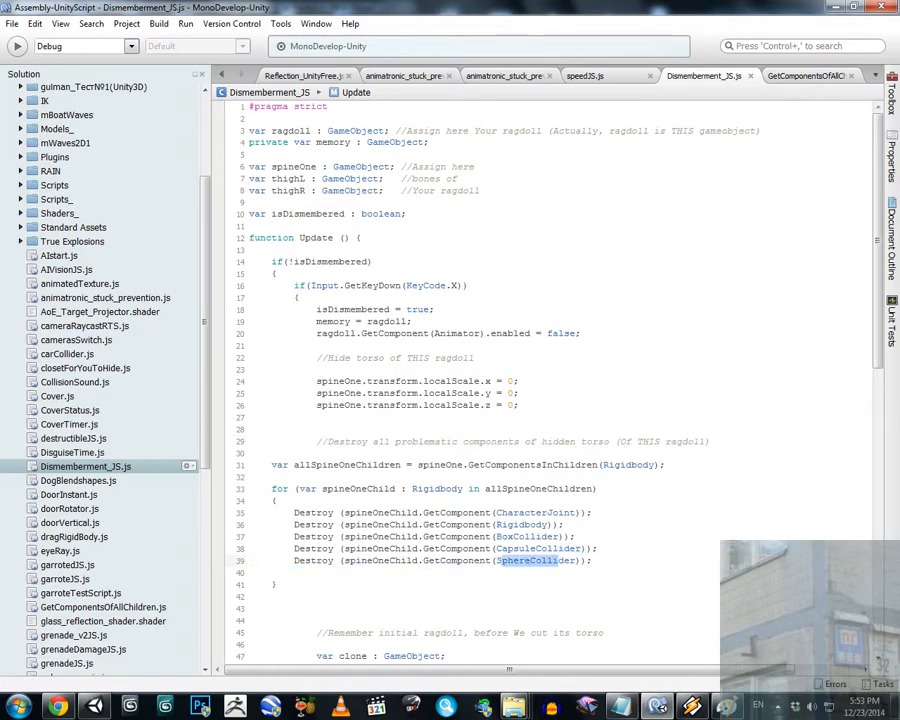
scroll(down, 3)
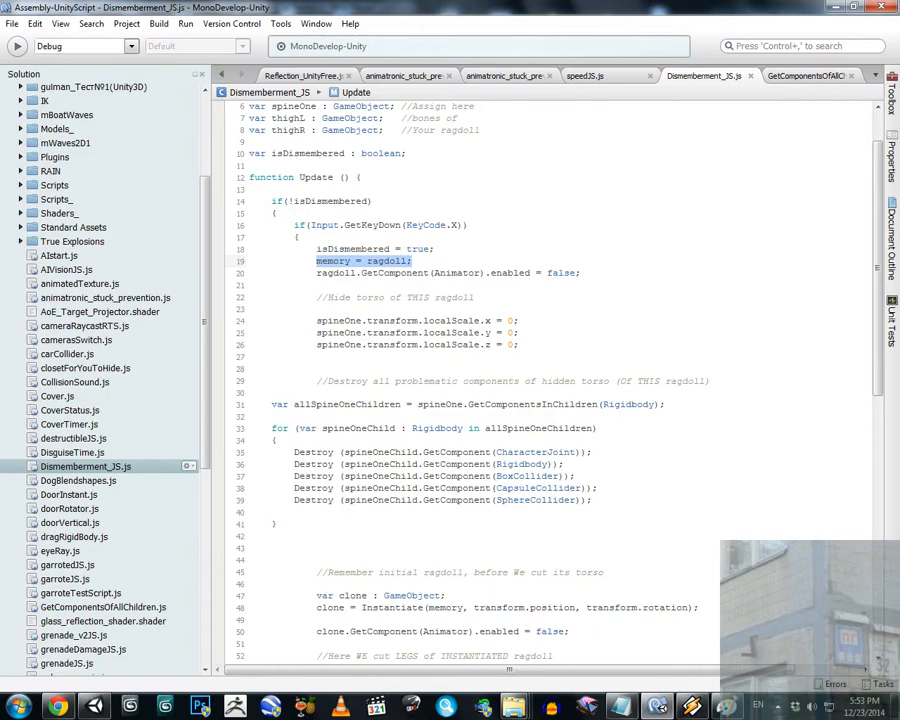
scroll(down, 3)
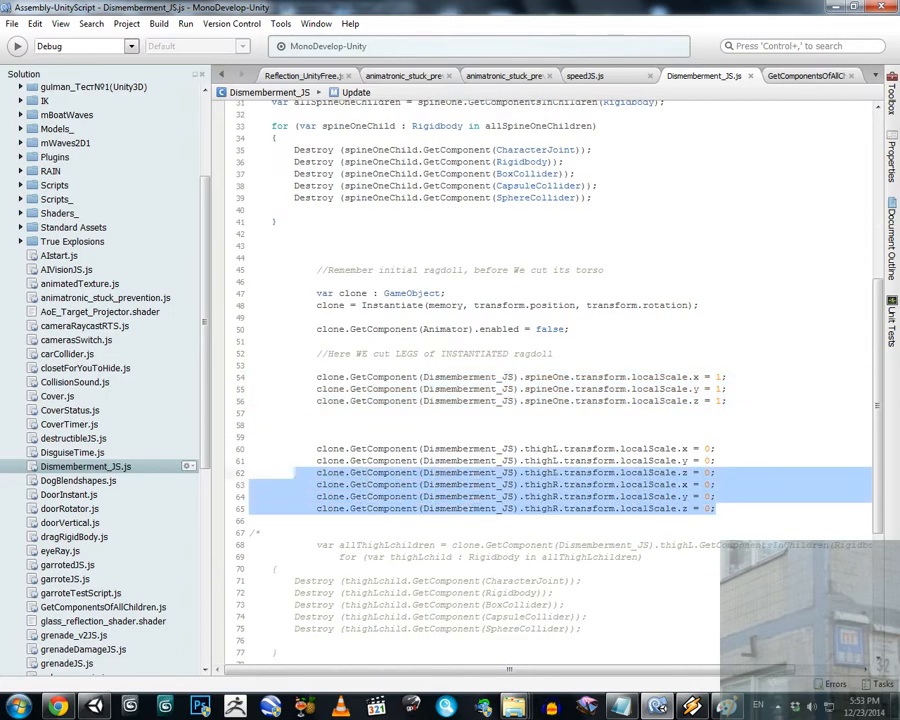
scroll(down, 3)
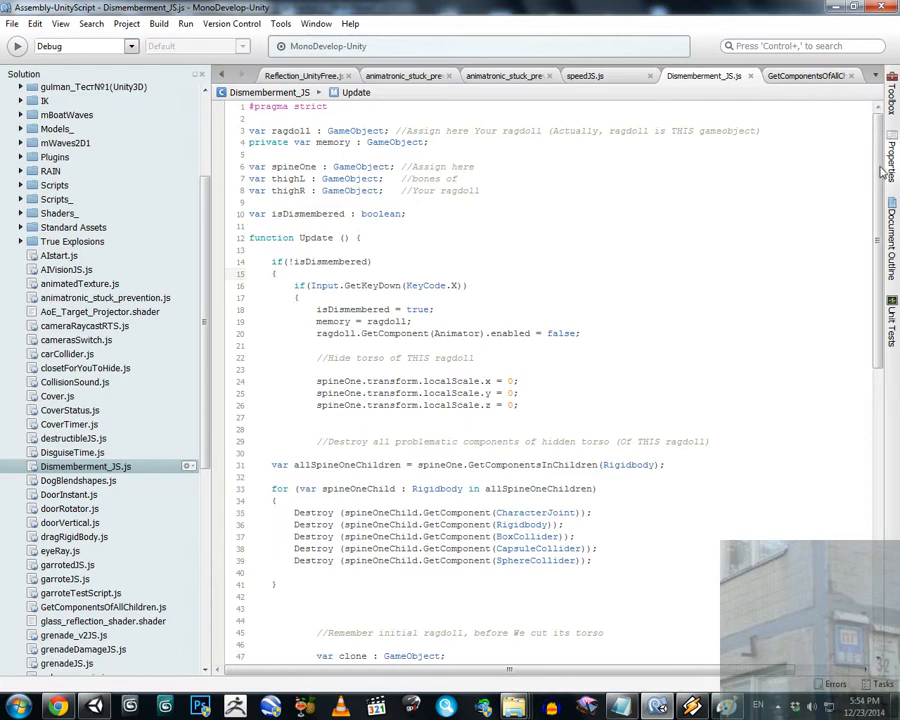
mouse_move(411, 659)
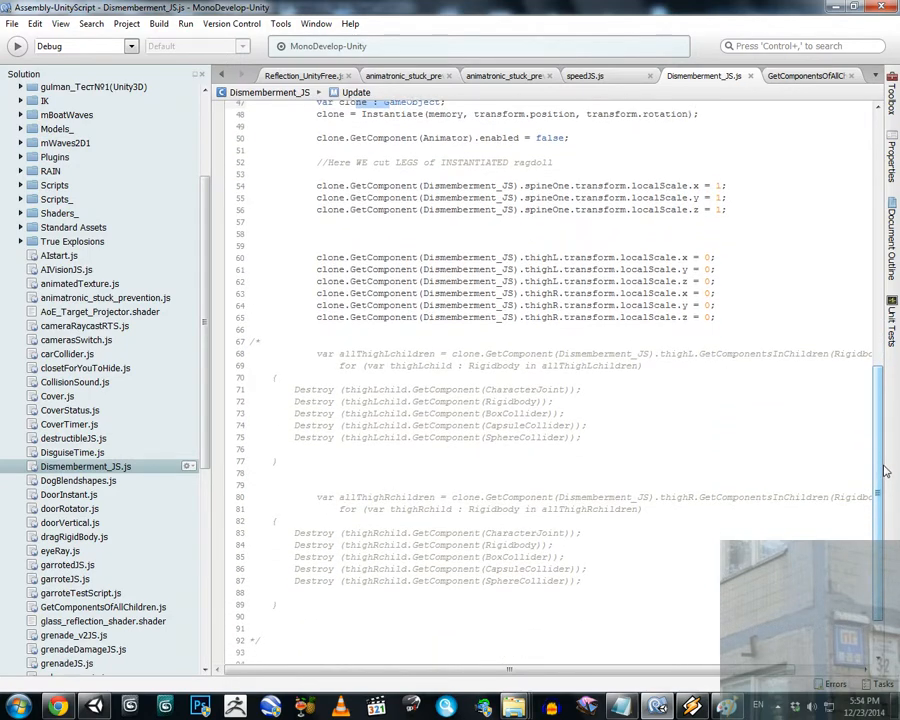
Scroll down to the commented-out thigh Destroy loops in the script.
scroll(down, 3)
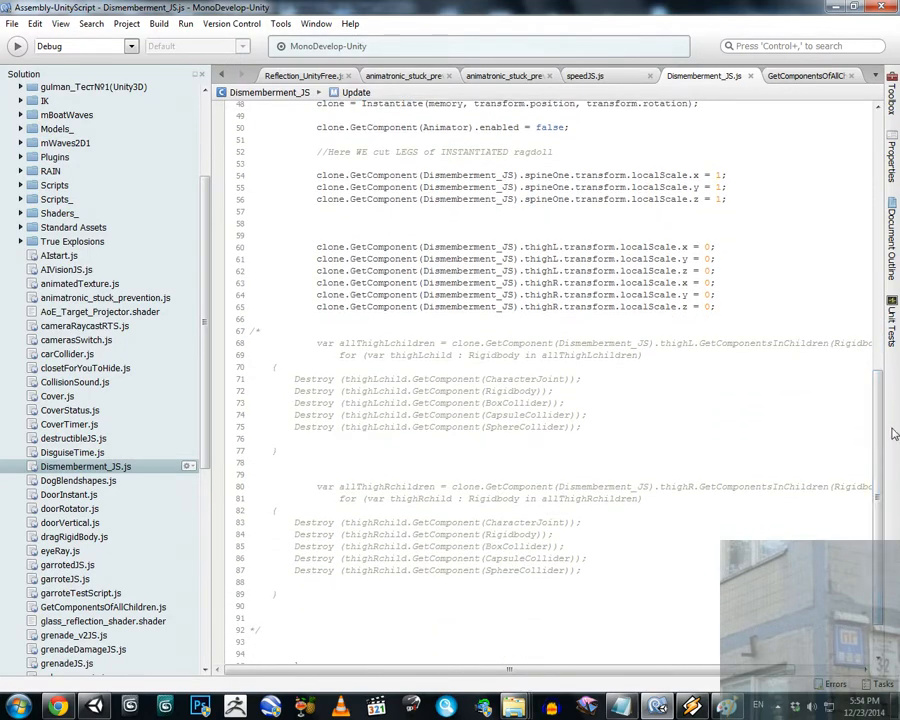
scroll(down, 3)
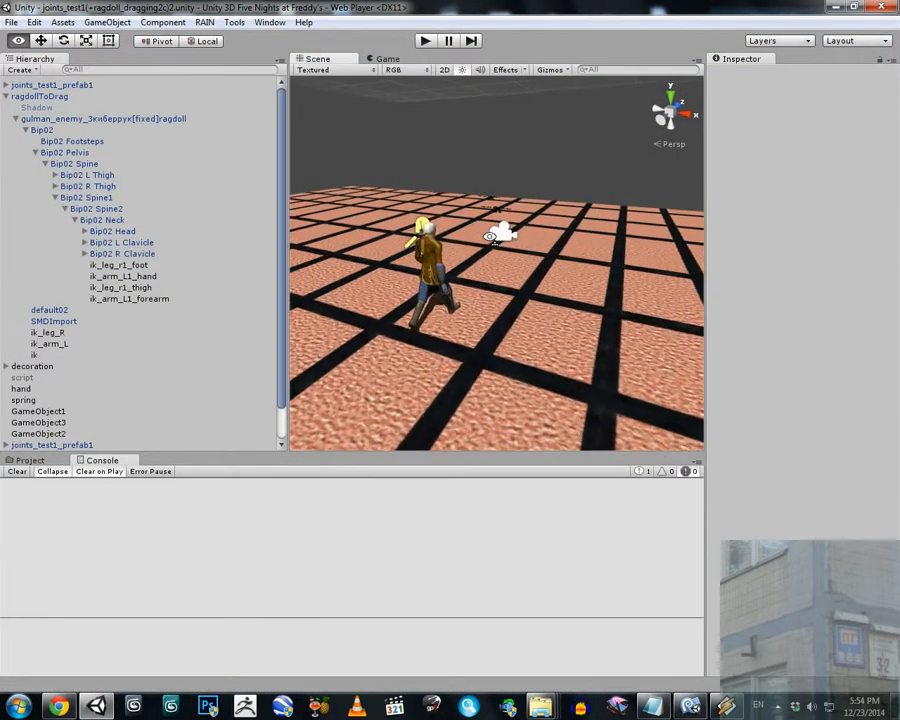
Run the scene with the Game view maximized and press X to split the ragdoll.
click(421, 40)
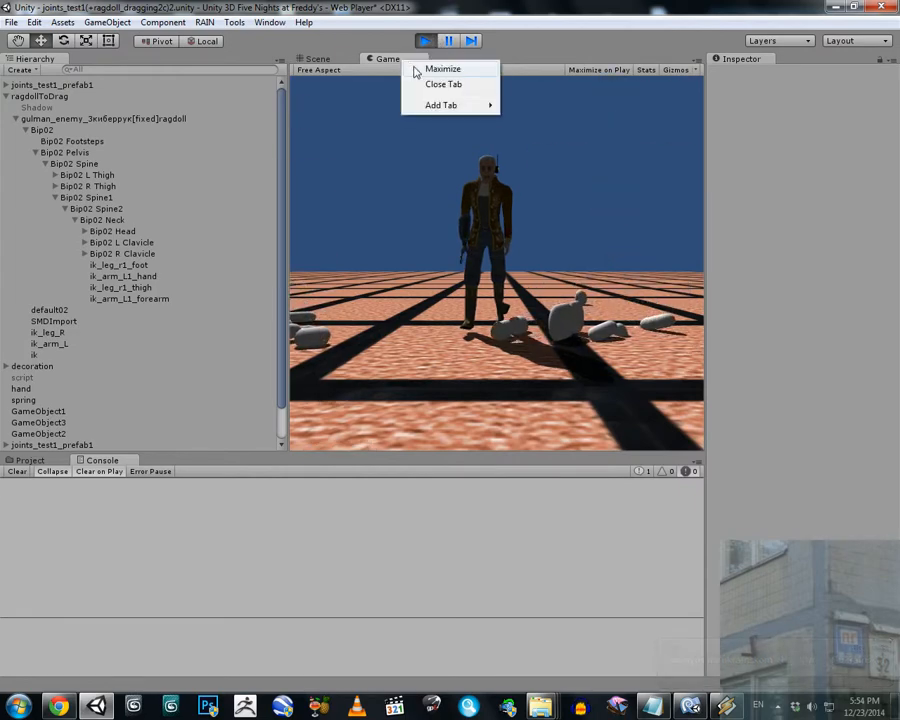
click(450, 68)
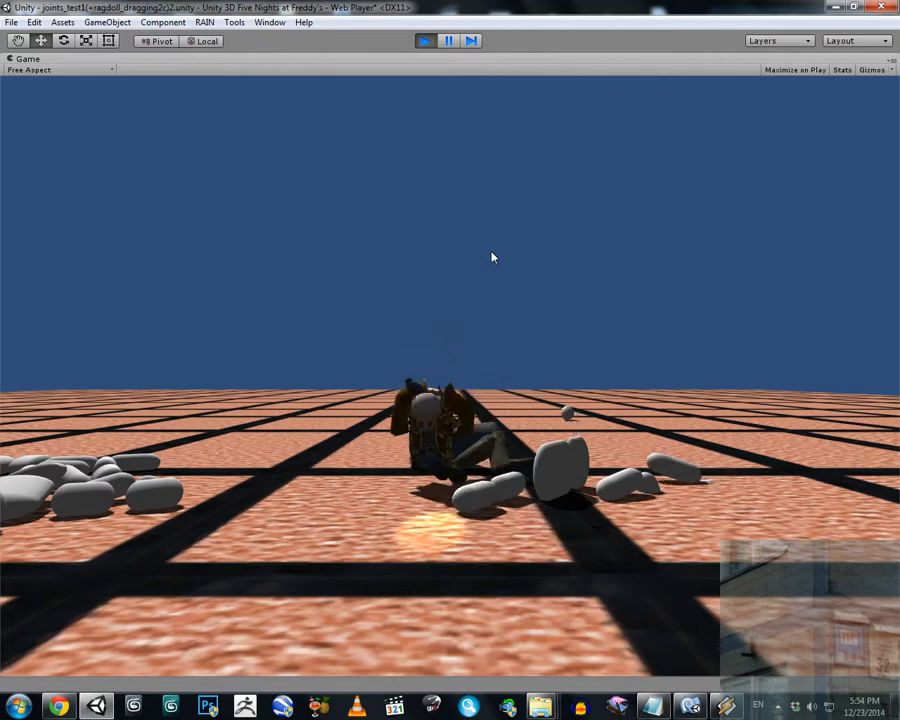
click(424, 40)
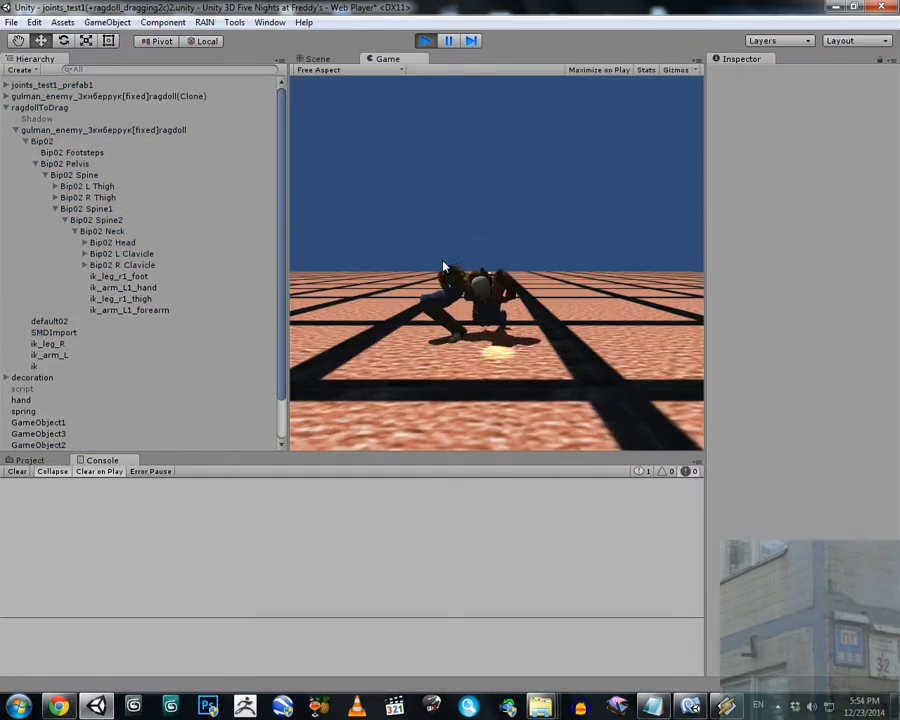
click(318, 58)
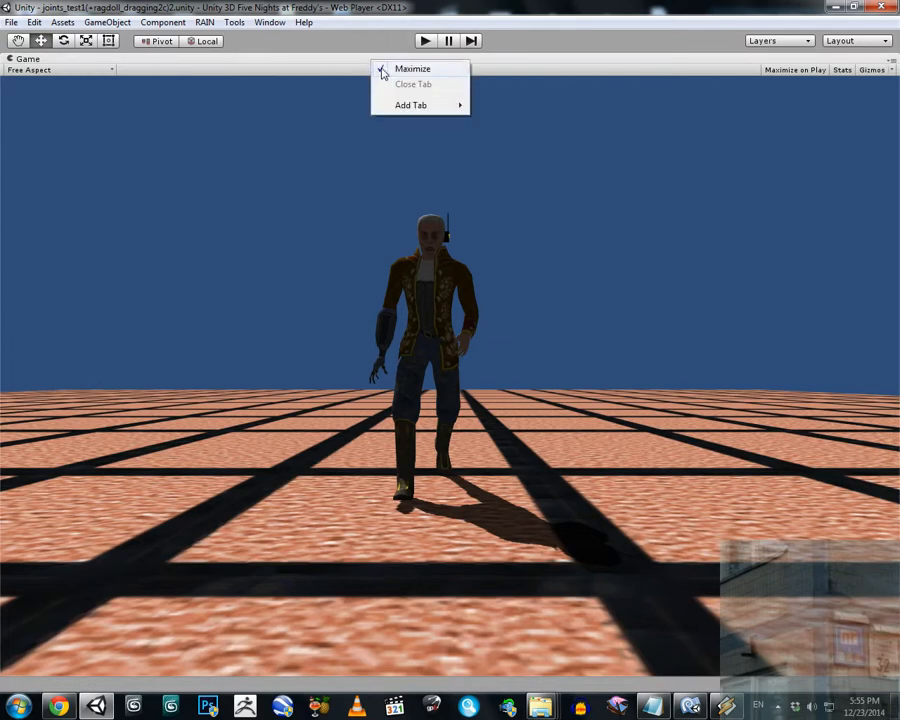
Restore the layout, then scale Bip02 Spine2 to 5 and view the enlarged torso in the Scene.
click(412, 68)
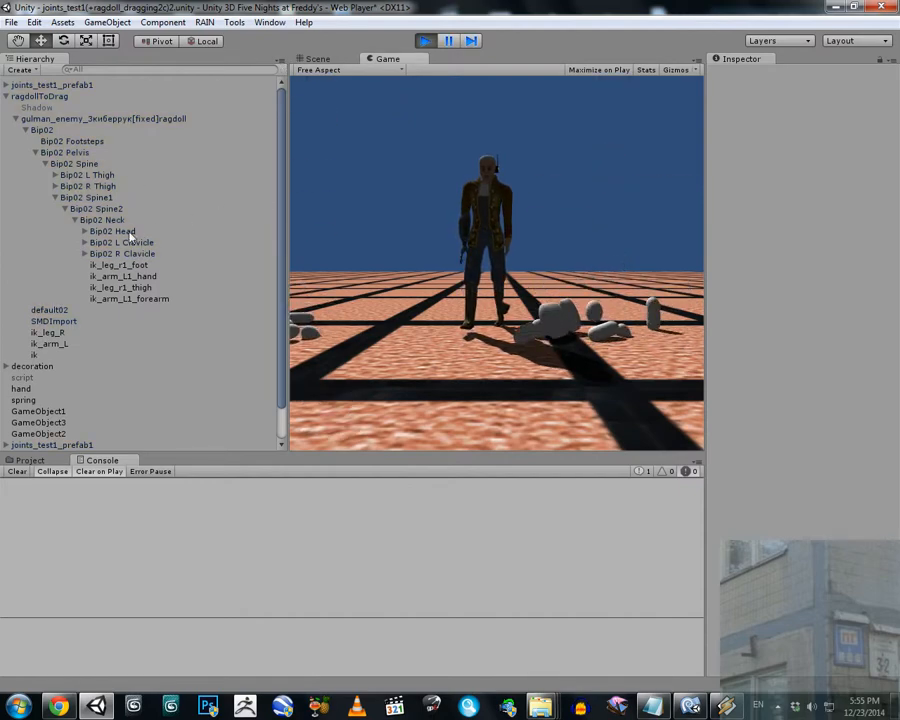
click(112, 231)
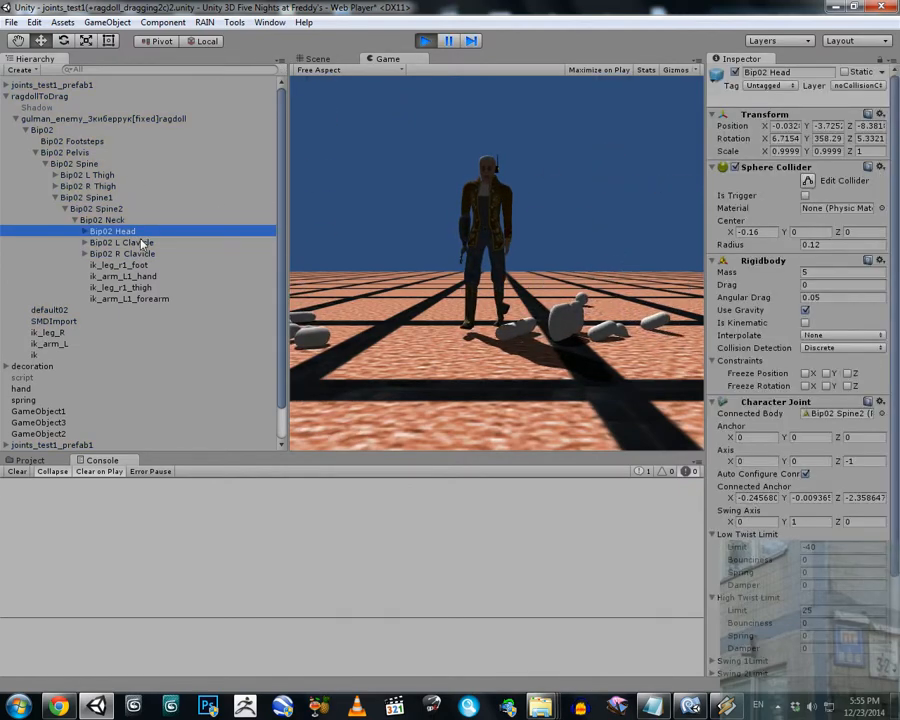
click(122, 242)
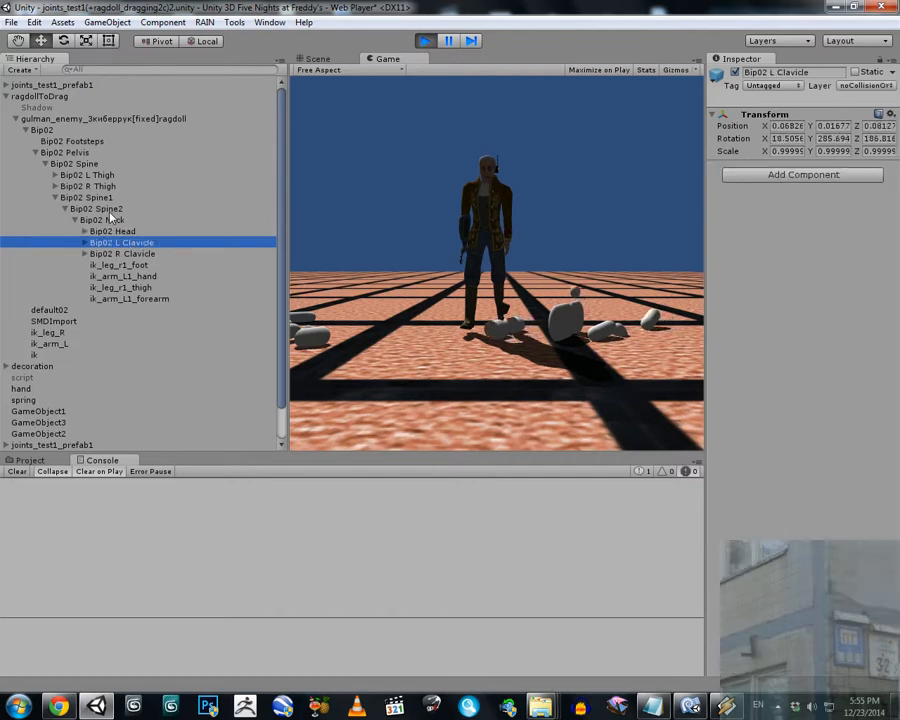
click(97, 208)
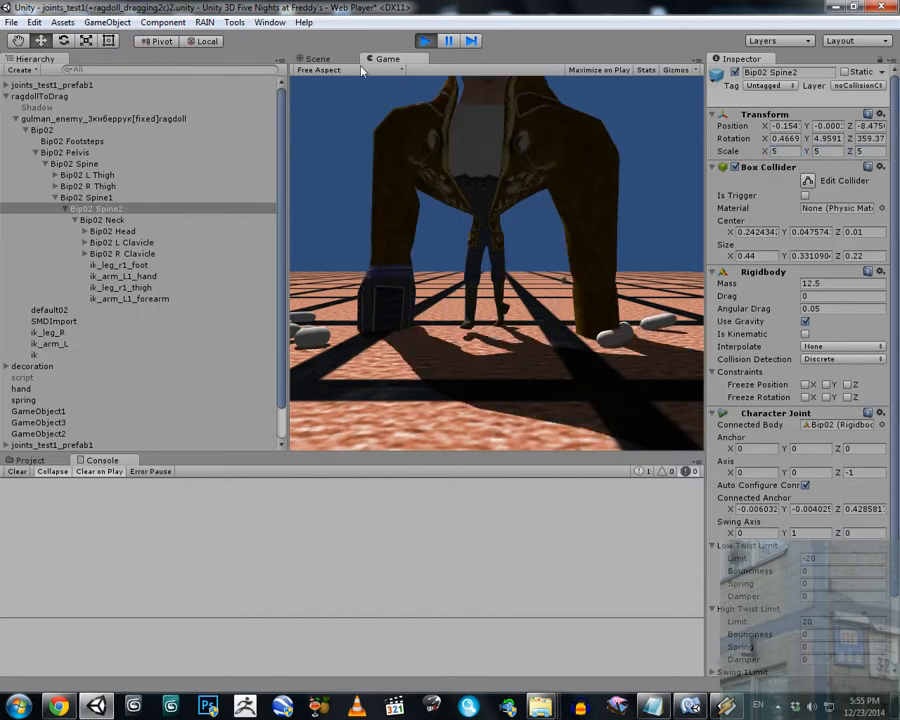
click(310, 58)
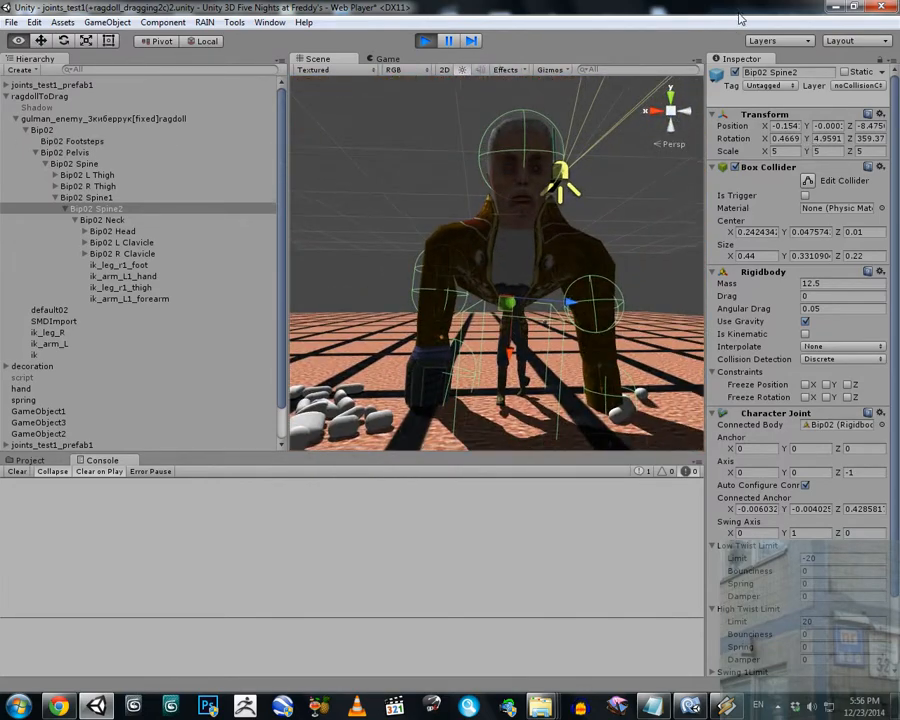
click(388, 58)
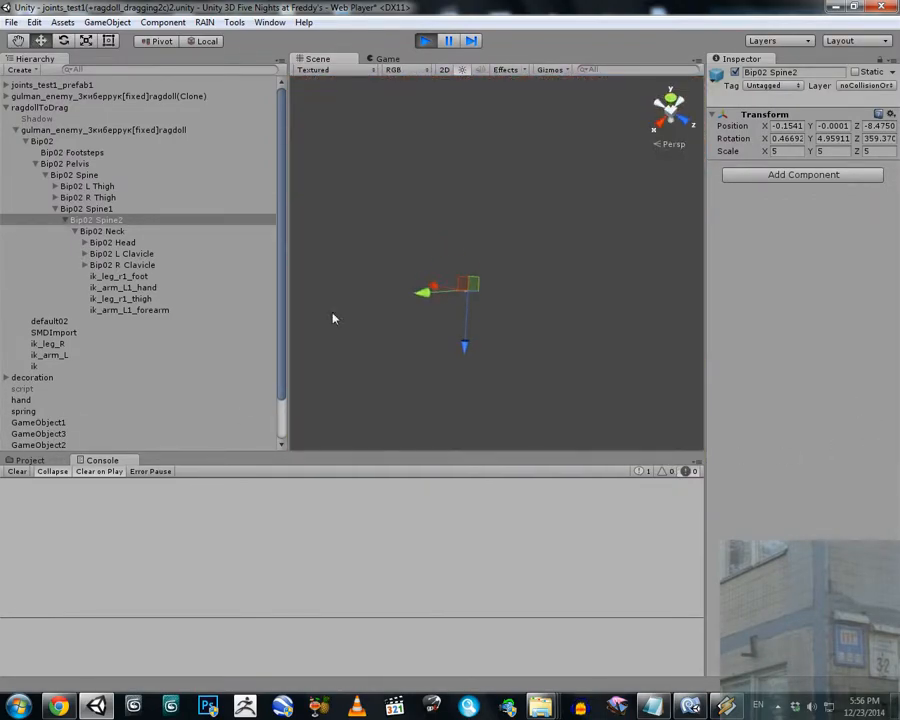
Restart play with both clavicles at scale 3, split the ragdoll, and inspect the clone's Dismemberment_JS.
click(419, 40)
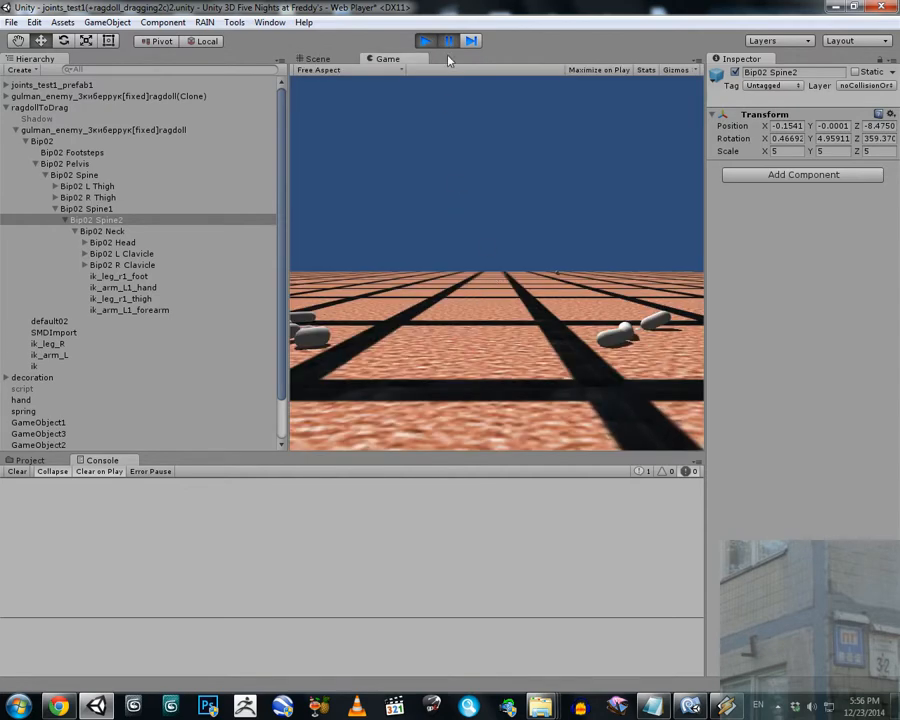
click(423, 40)
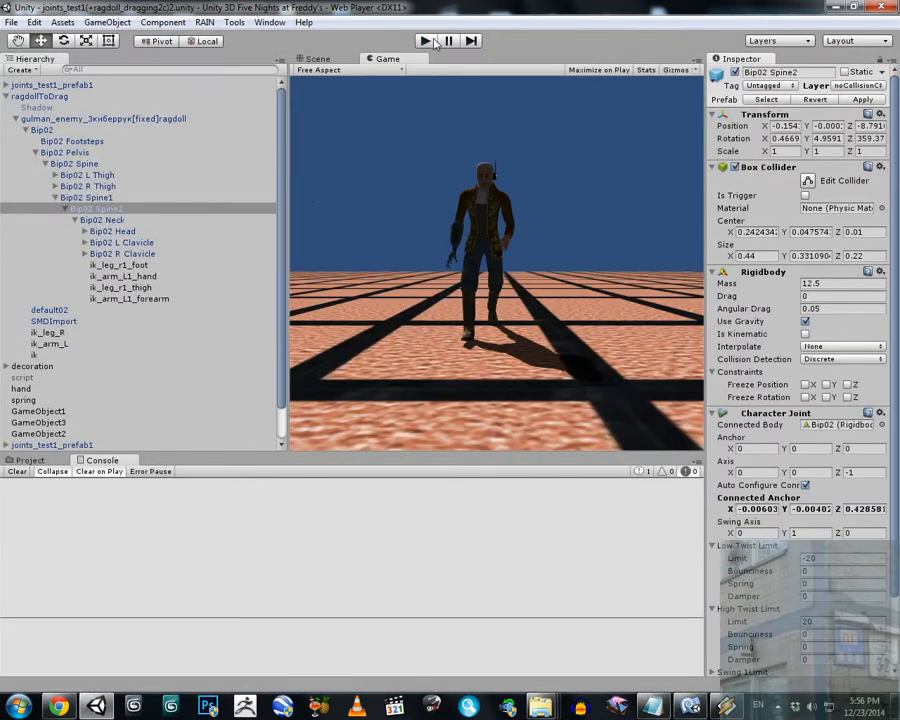
click(420, 40)
text(2)
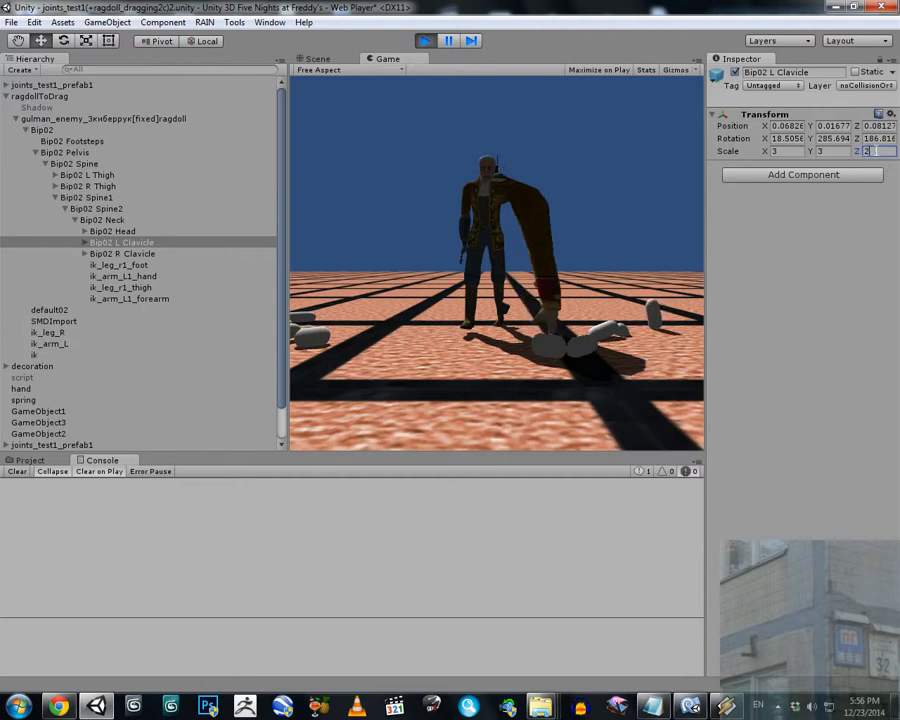
click(122, 253)
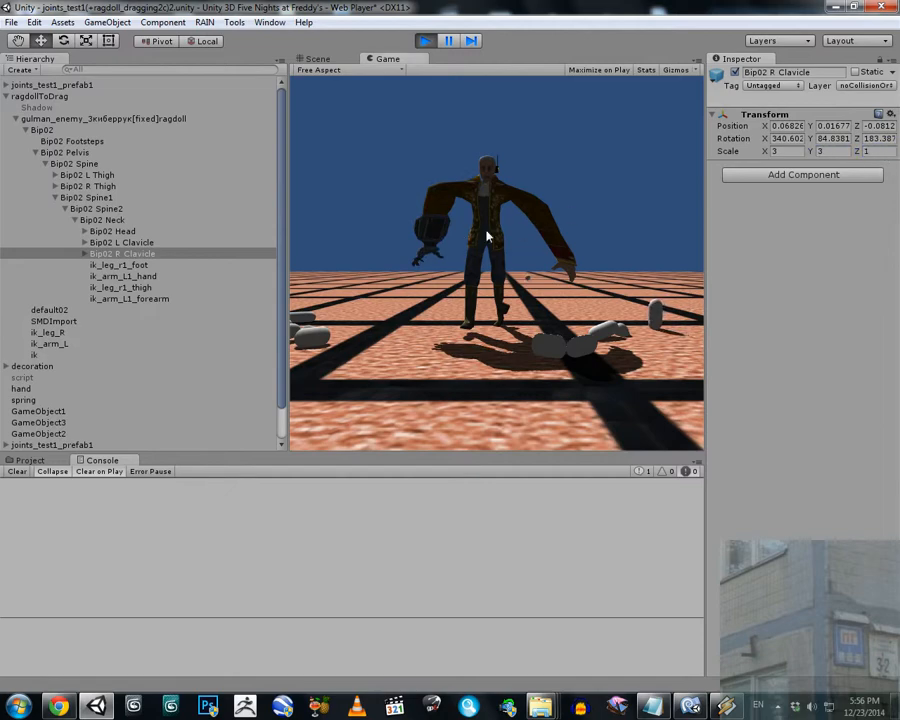
click(121, 242)
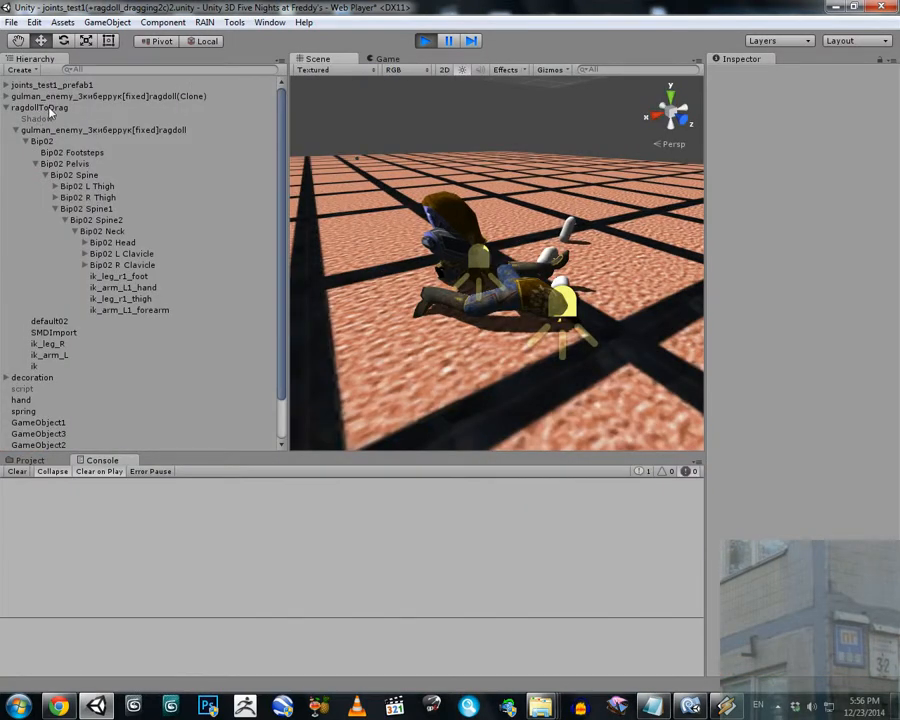
click(120, 107)
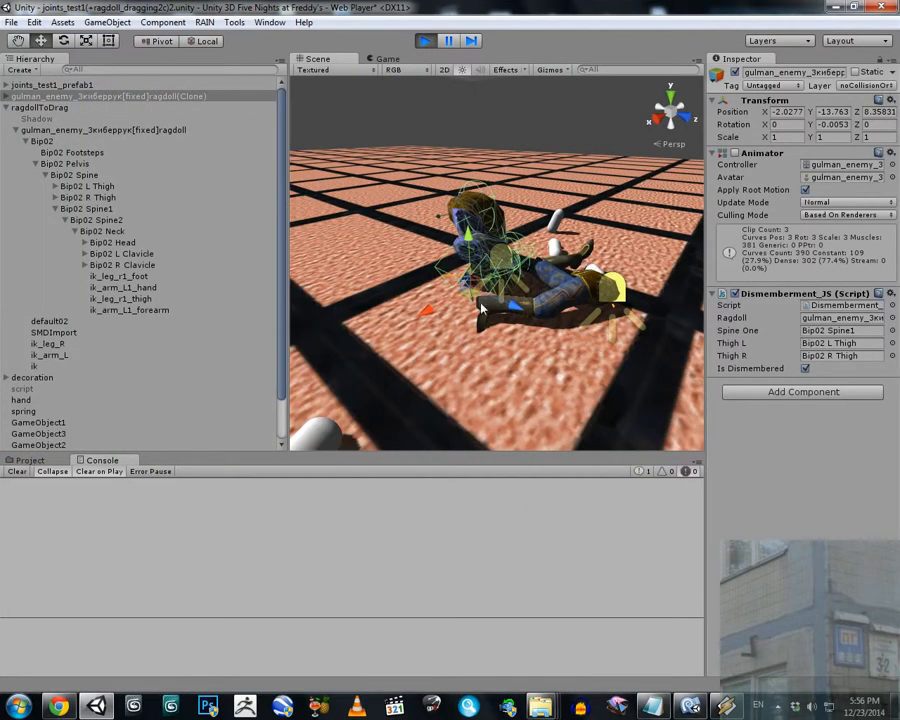